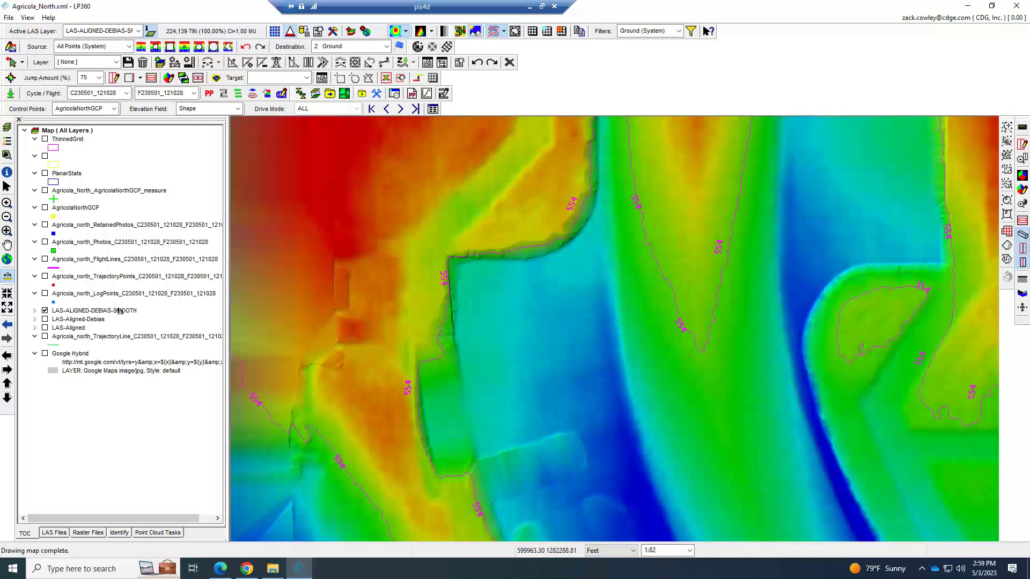
mouse_move(586, 84)
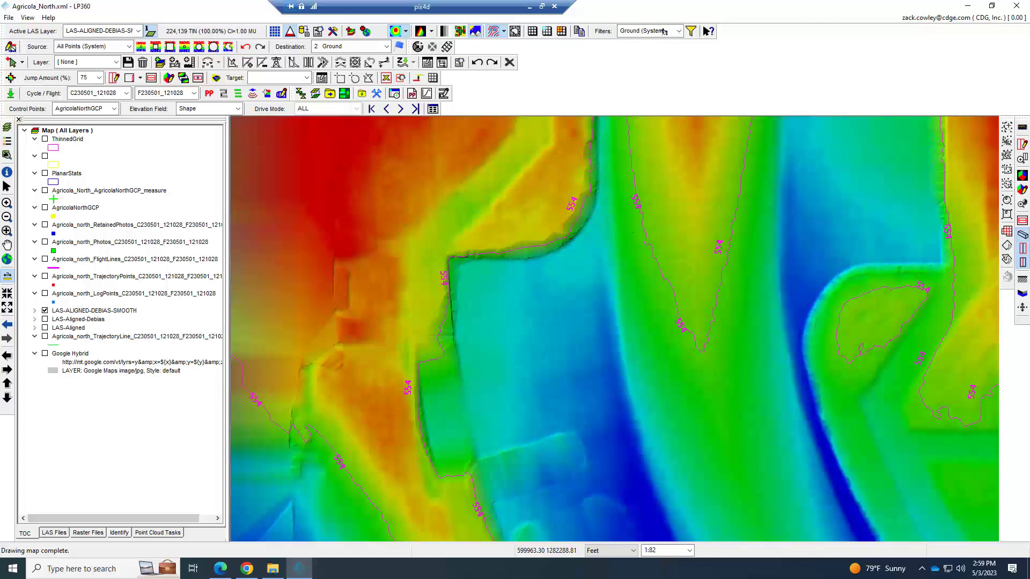
Show only 8 Thinned Filtered points to inspect the TIN, then return to Ground
left_click(676, 31)
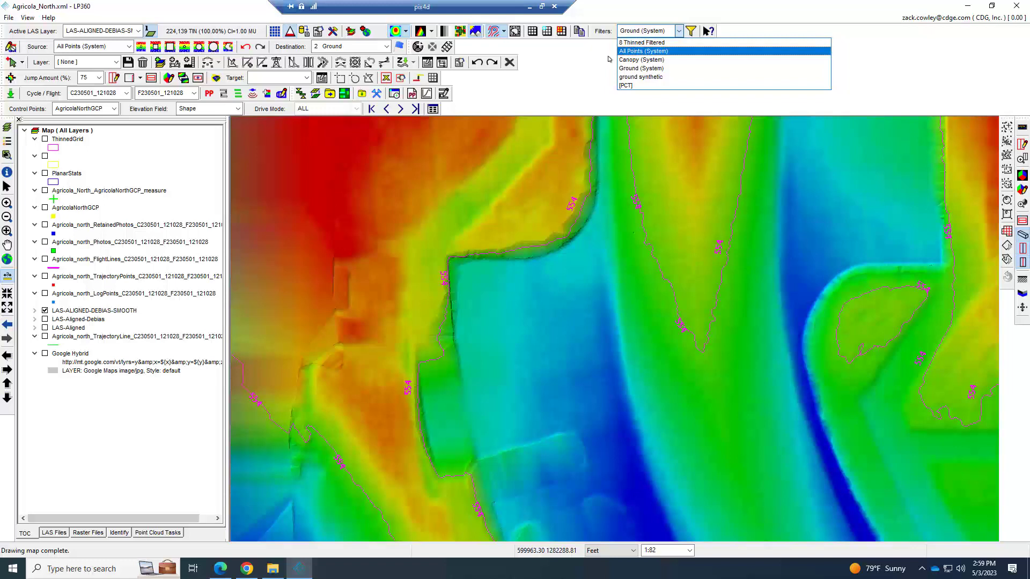
left_click(640, 68)
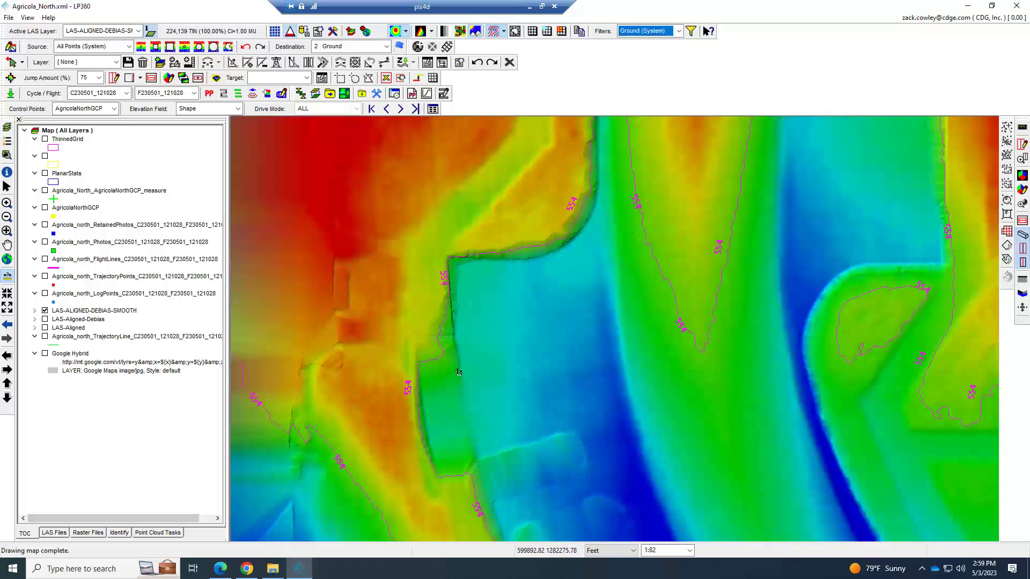
mouse_move(495, 260)
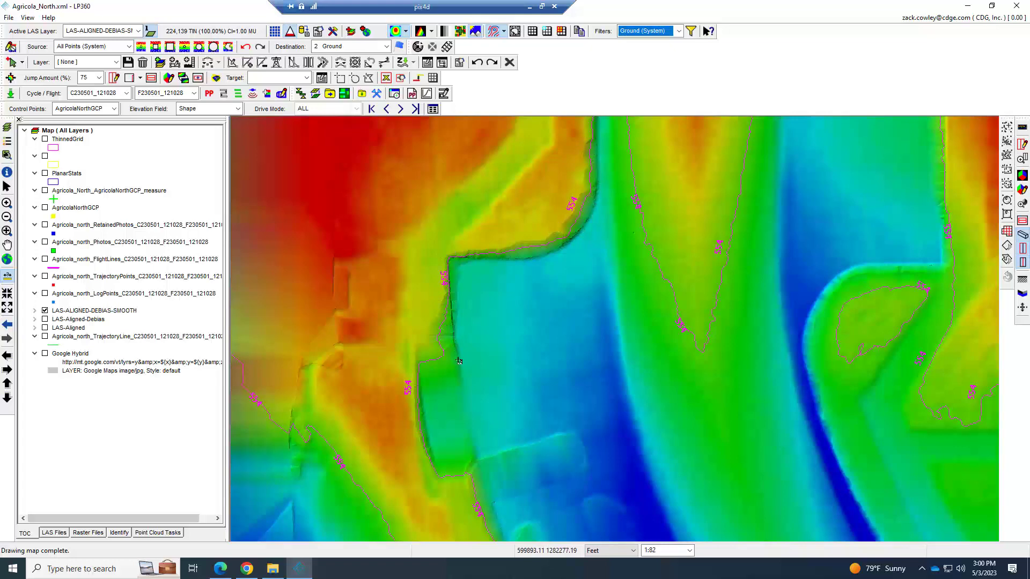
mouse_move(110, 152)
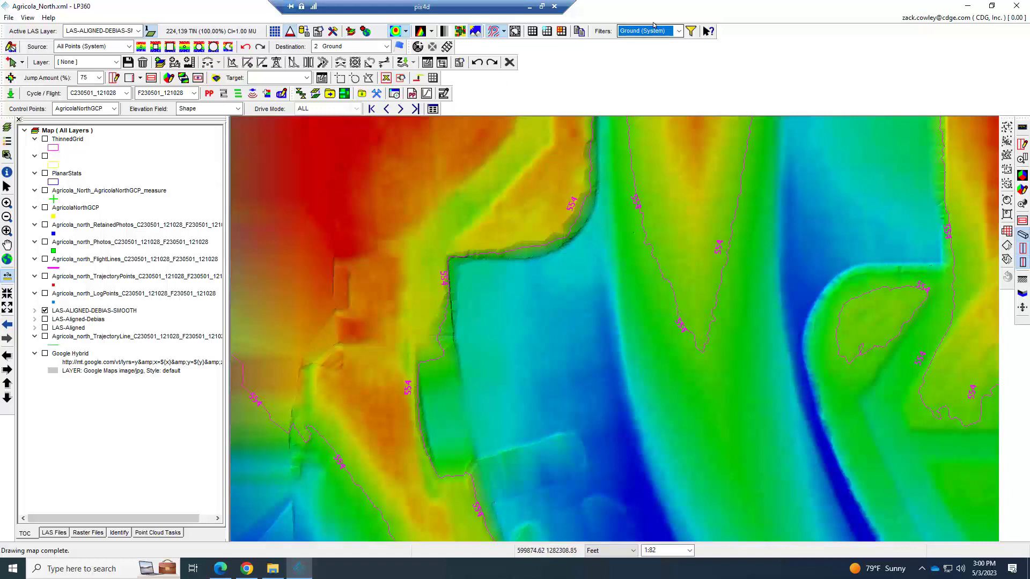
left_click(681, 31)
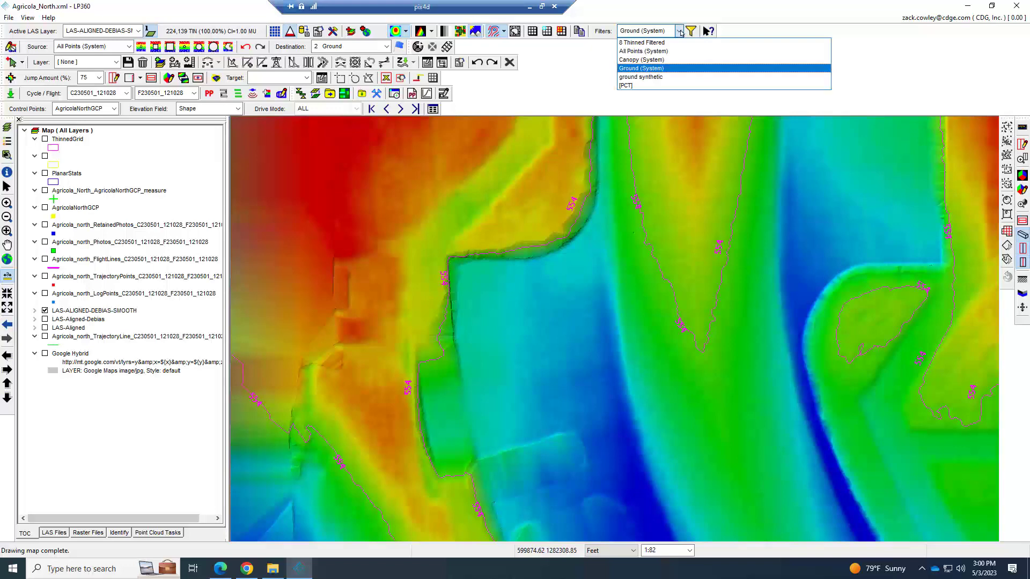
left_click(643, 42)
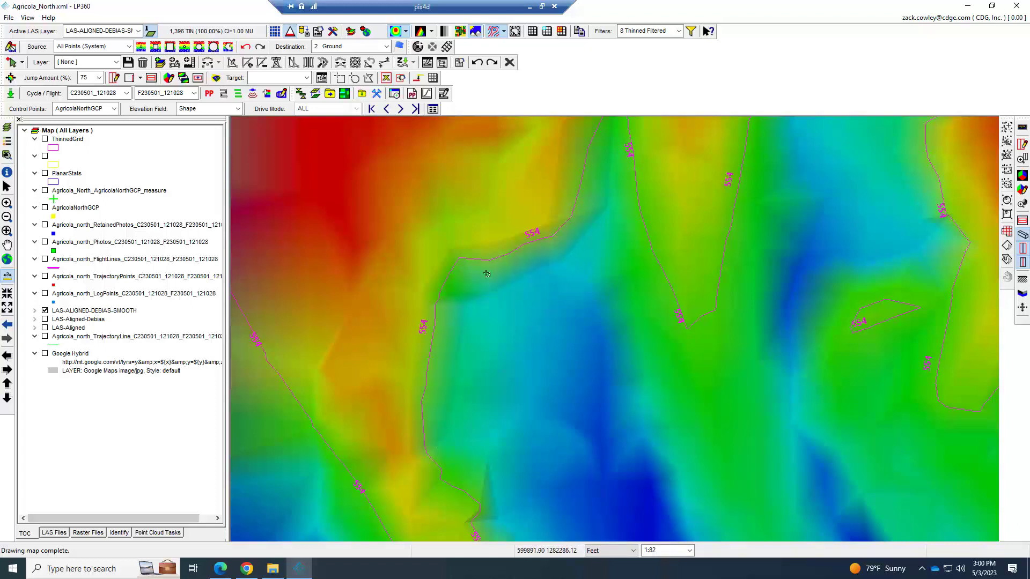
mouse_move(639, 313)
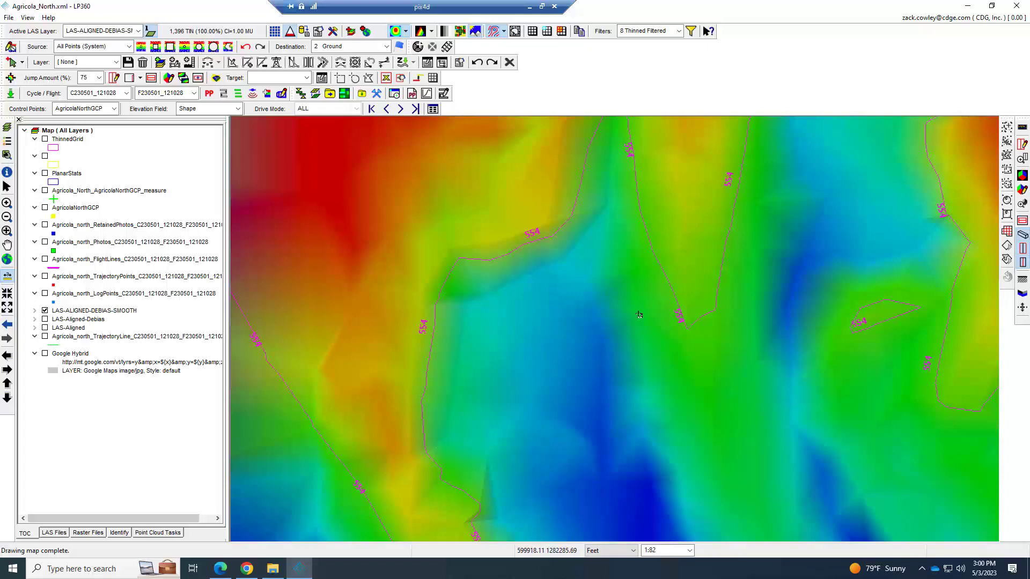
scroll("down", 3)
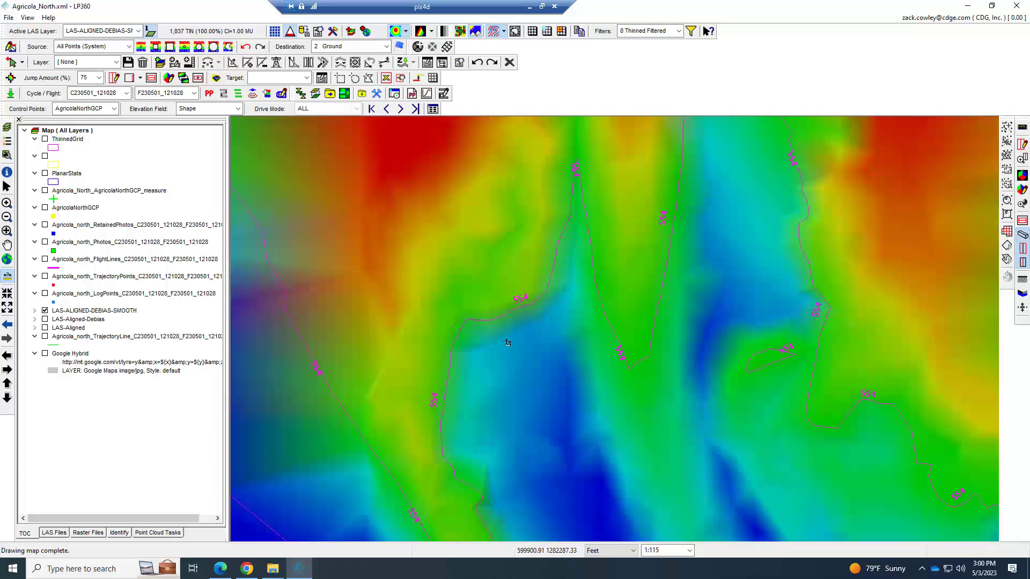
scroll("up", 3)
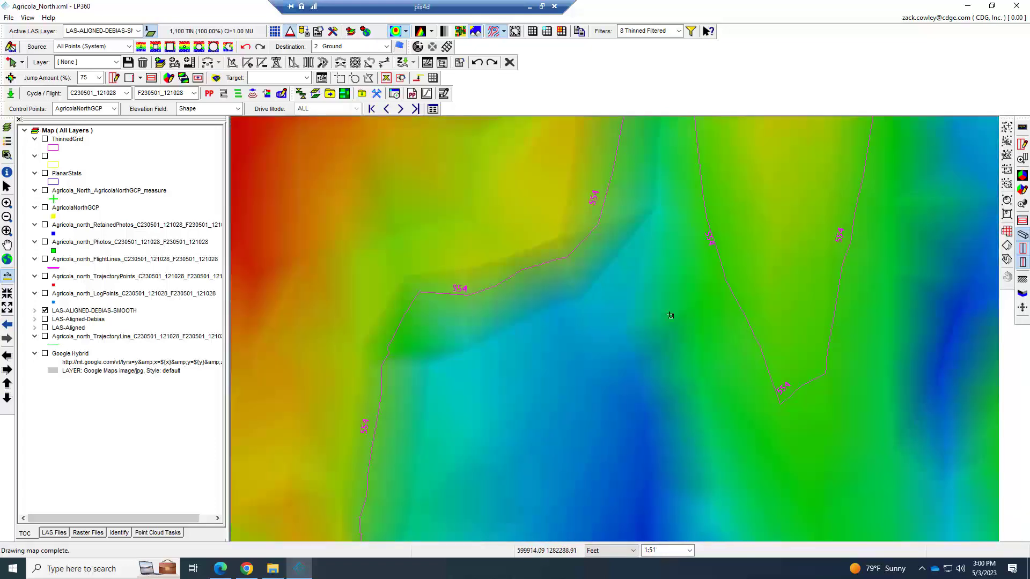
mouse_move(660, 175)
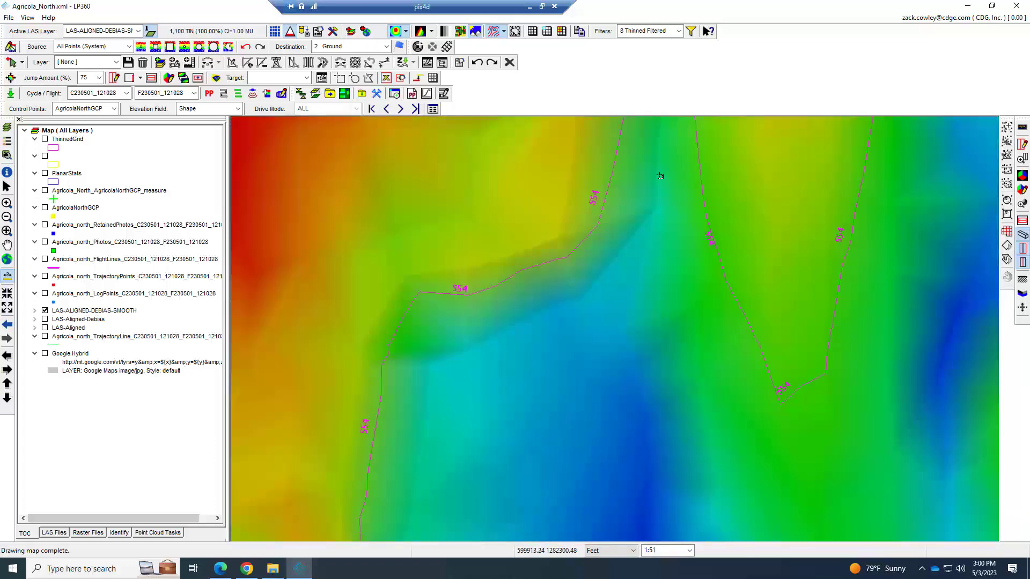
left_click(679, 31)
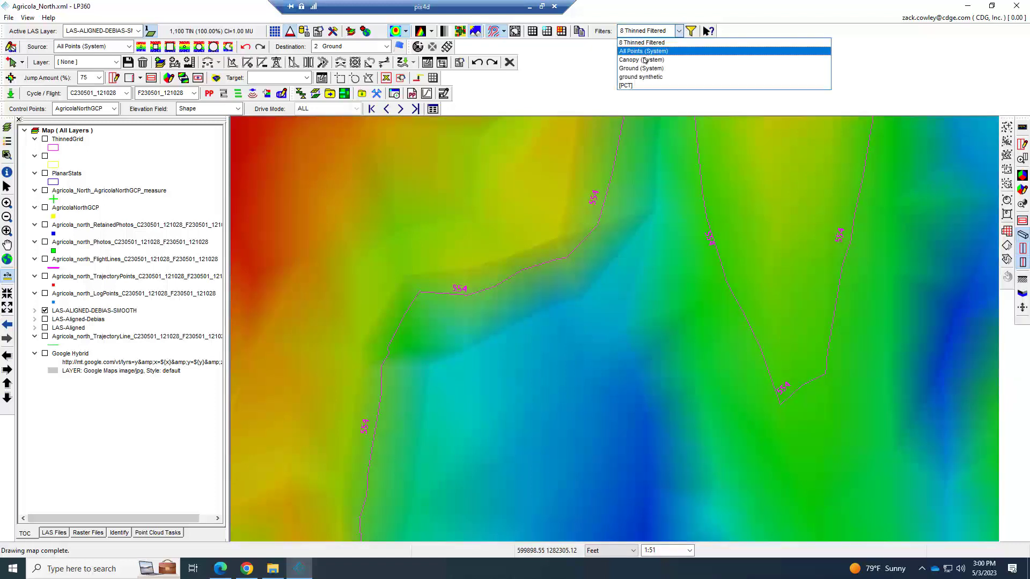
left_click(639, 68)
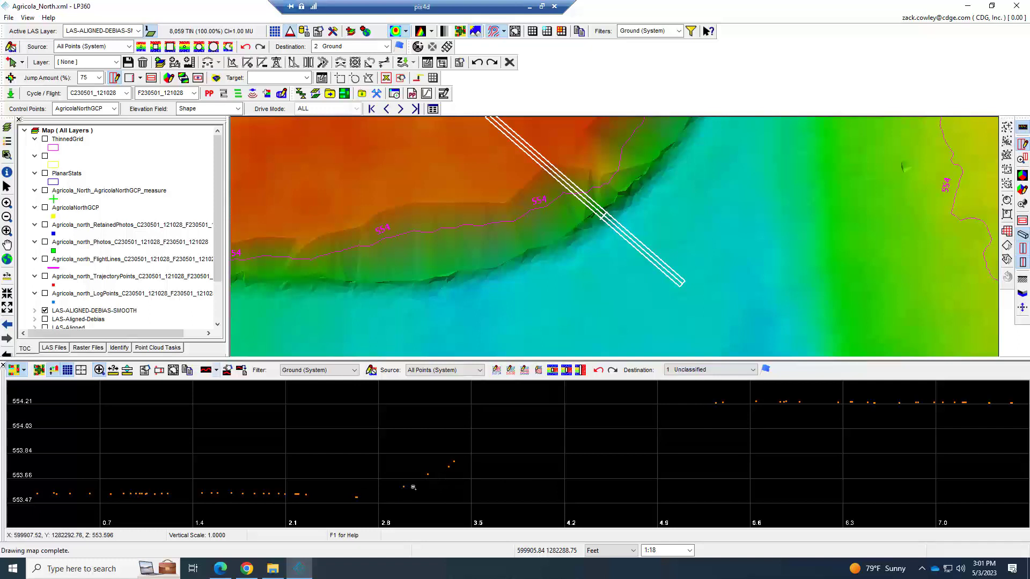
mouse_move(616, 202)
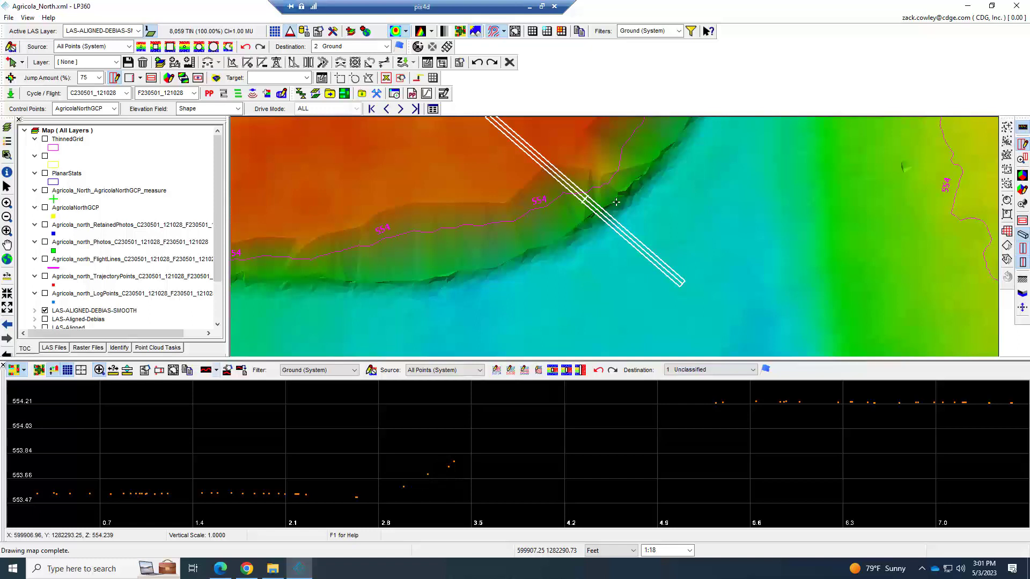
Cycle the point filter through 8 Thinned Filtered, Ground (System), then All Points (System)
left_click(678, 31)
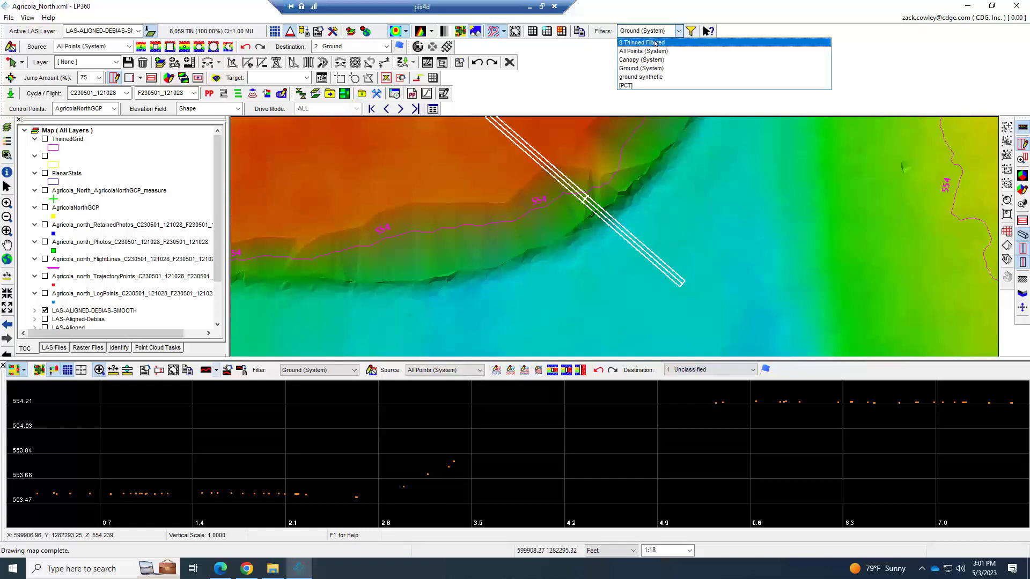
left_click(641, 42)
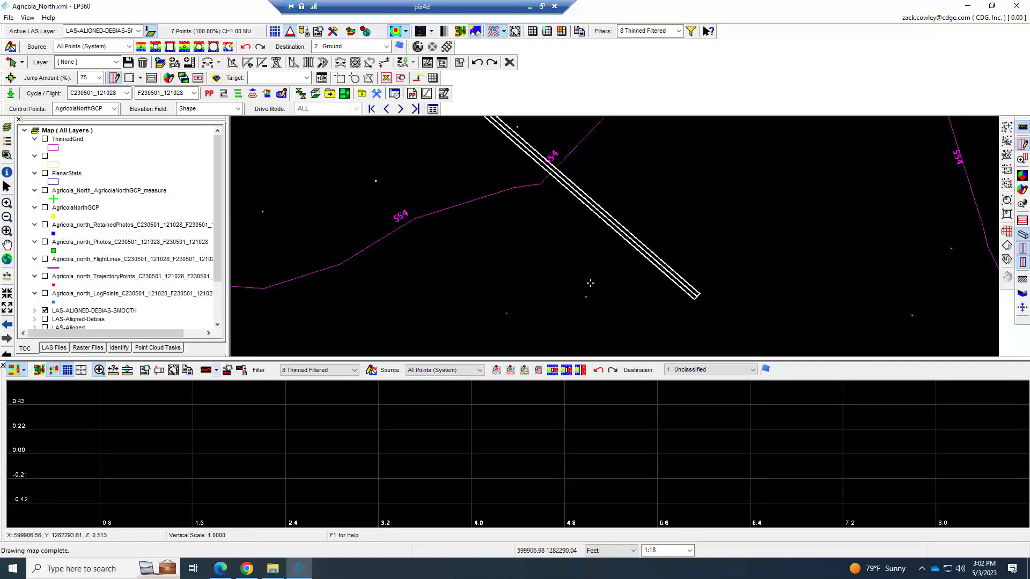
mouse_move(511, 322)
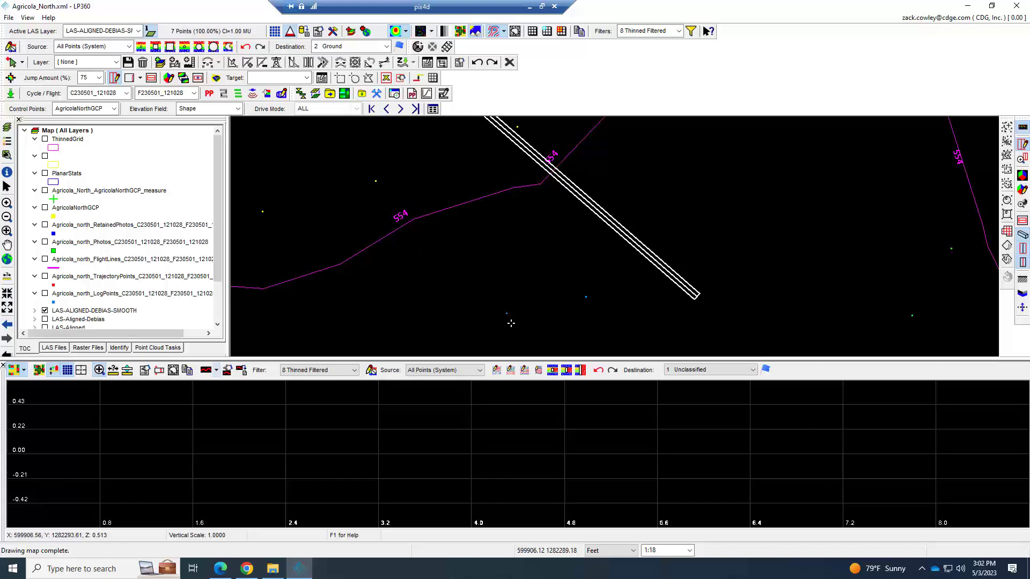
mouse_move(722, 112)
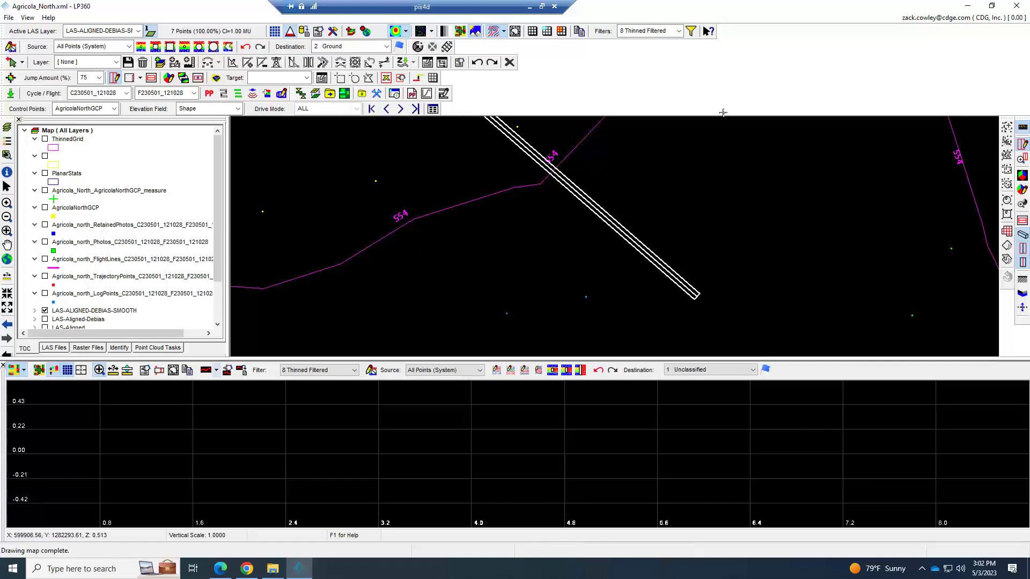
left_click(678, 31)
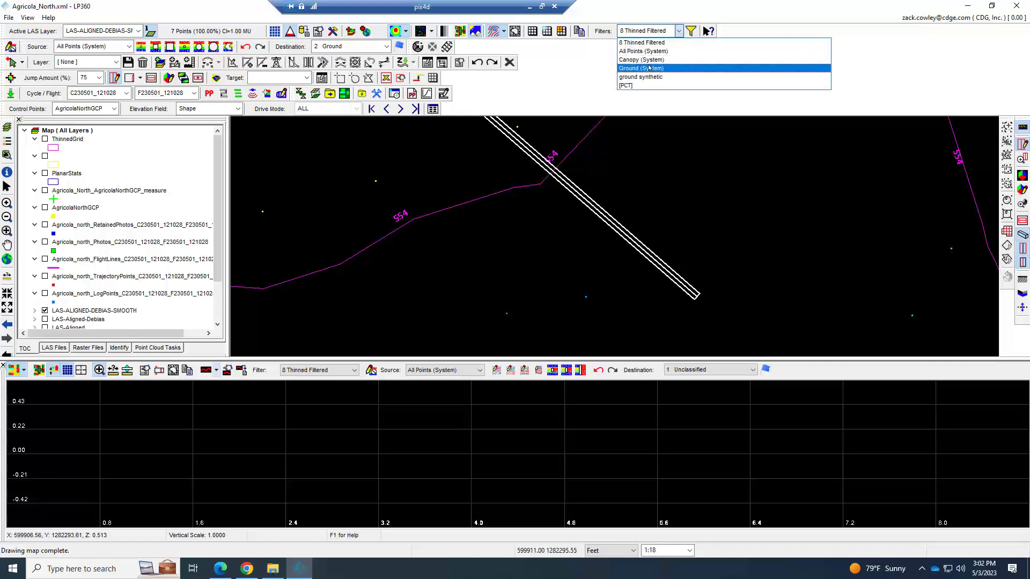
left_click(638, 68)
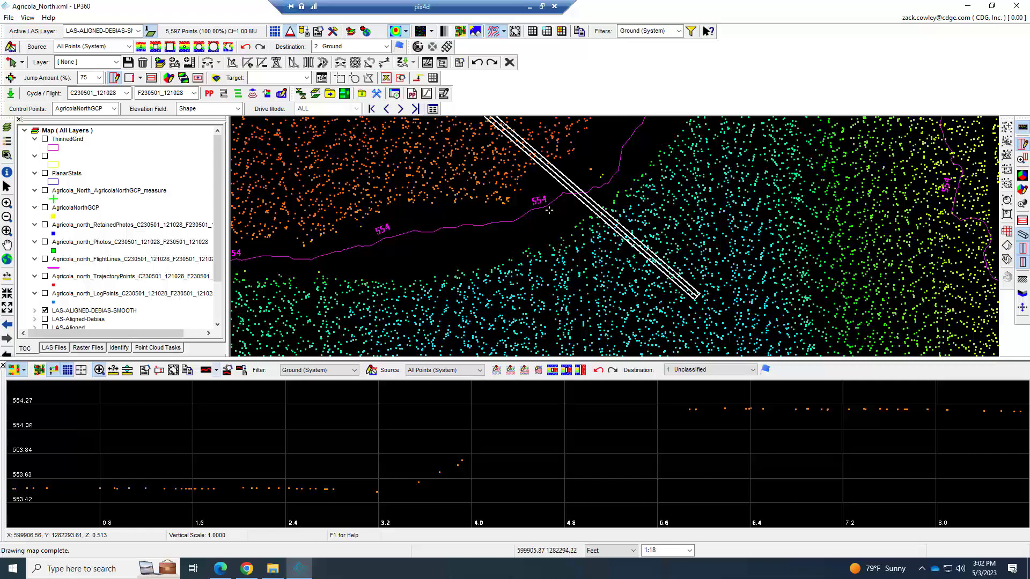
mouse_move(542, 229)
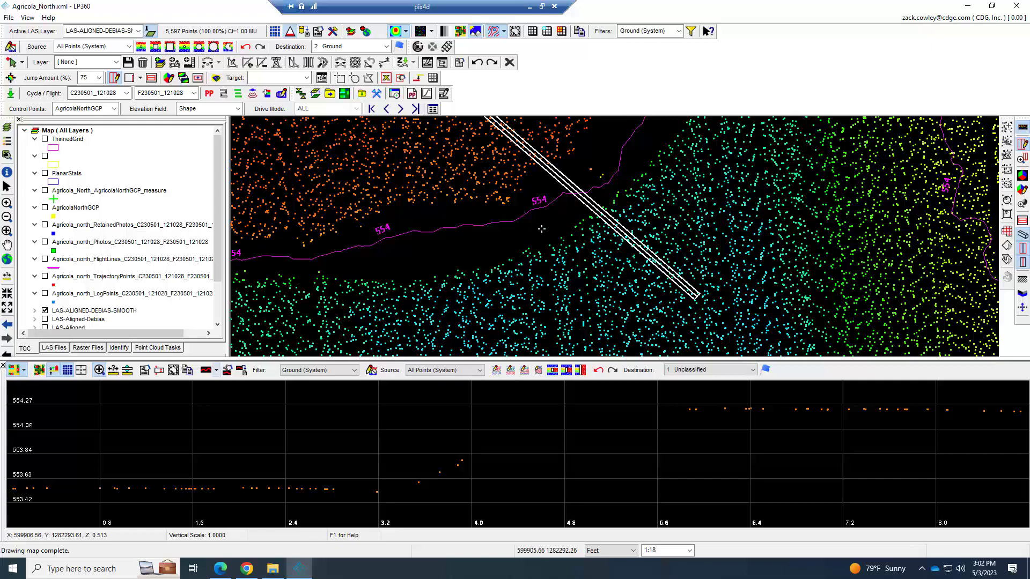
mouse_move(482, 229)
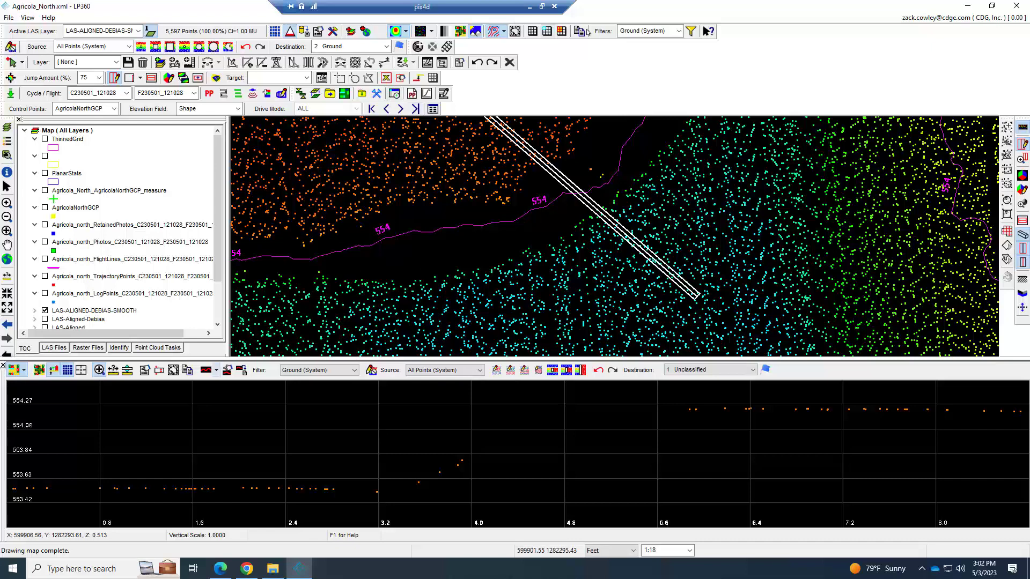
left_click(678, 31)
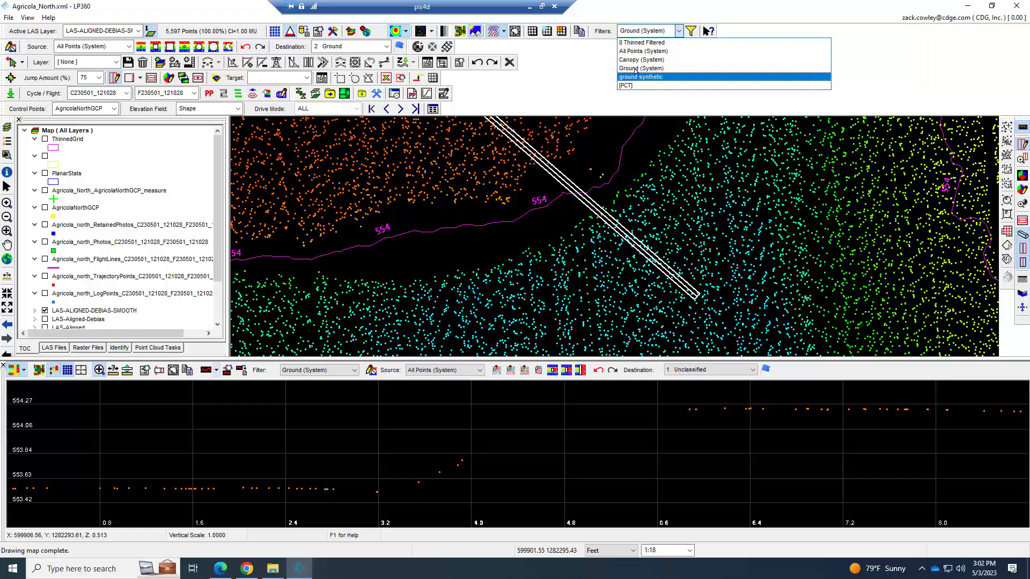
left_click(644, 52)
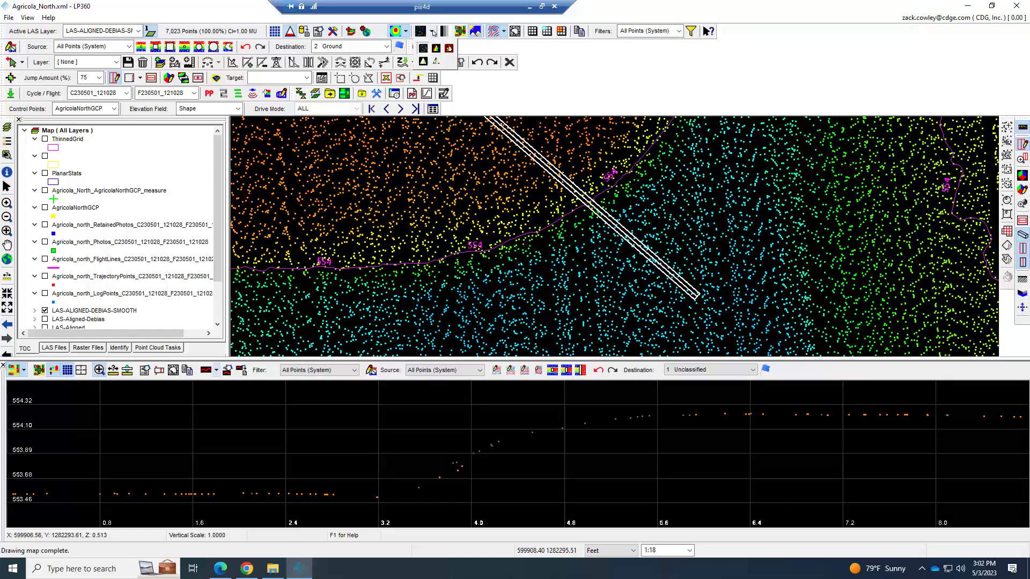
Close the Profile View window
left_click(433, 31)
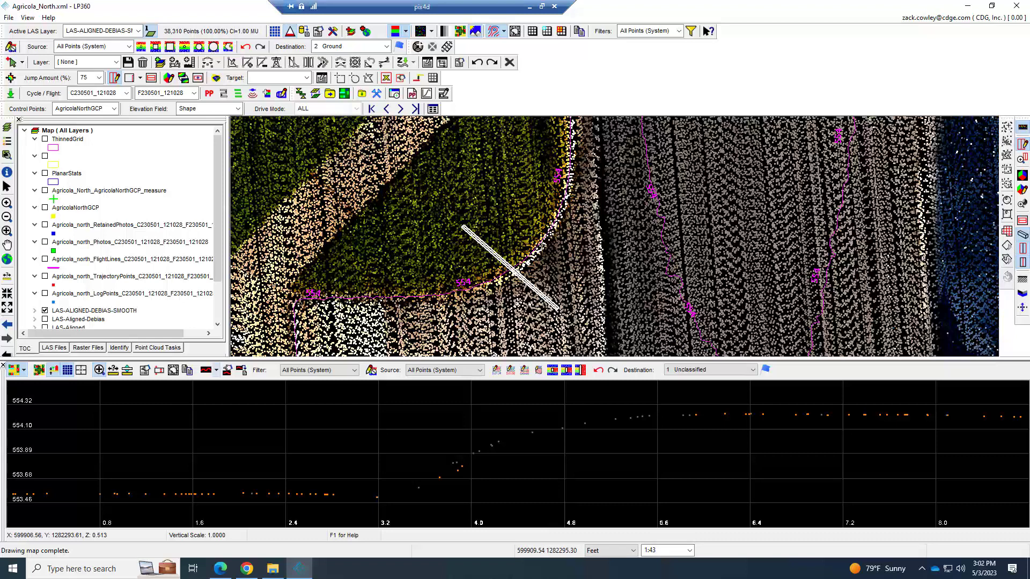
mouse_move(532, 259)
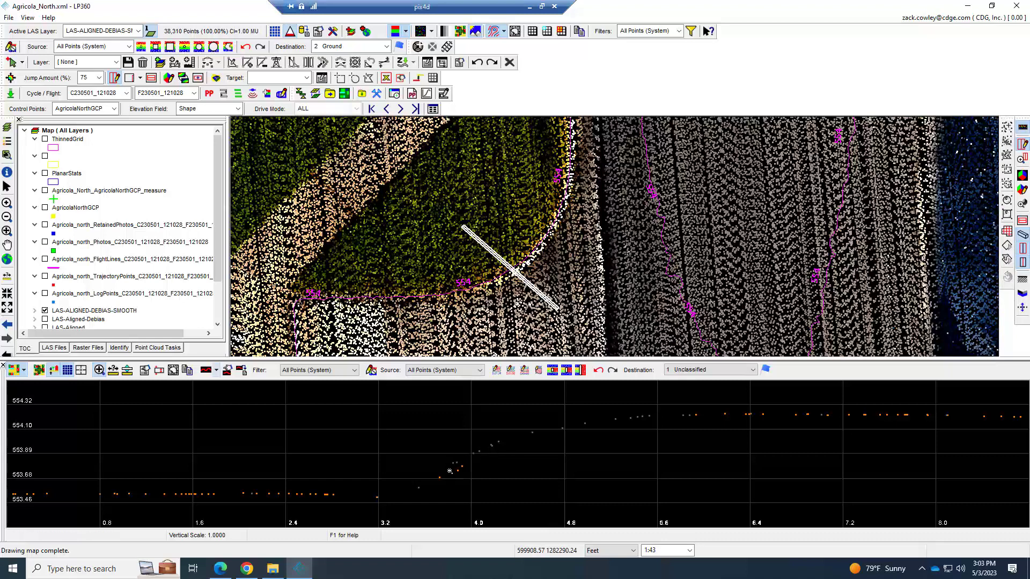
mouse_move(541, 436)
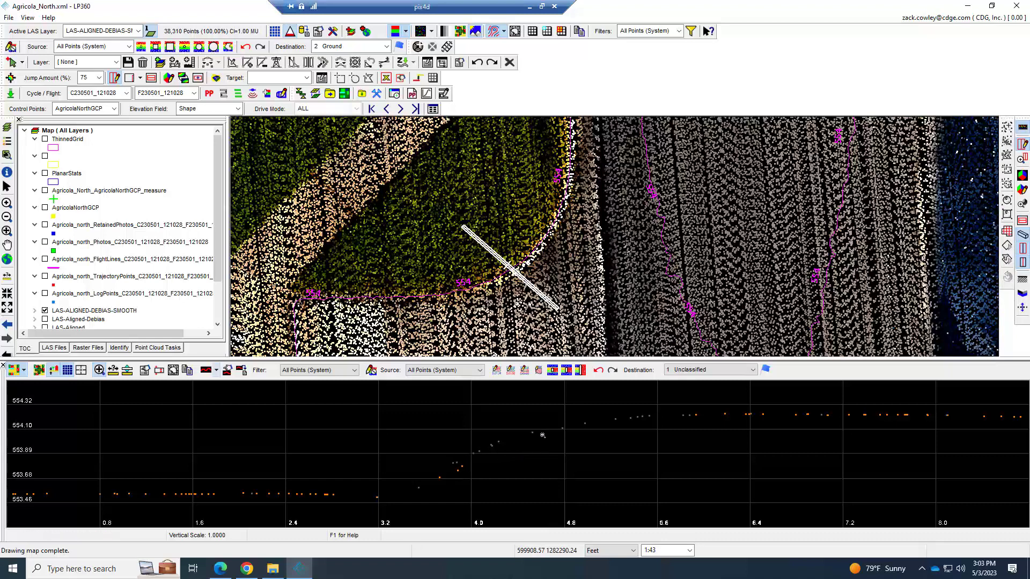
mouse_move(532, 439)
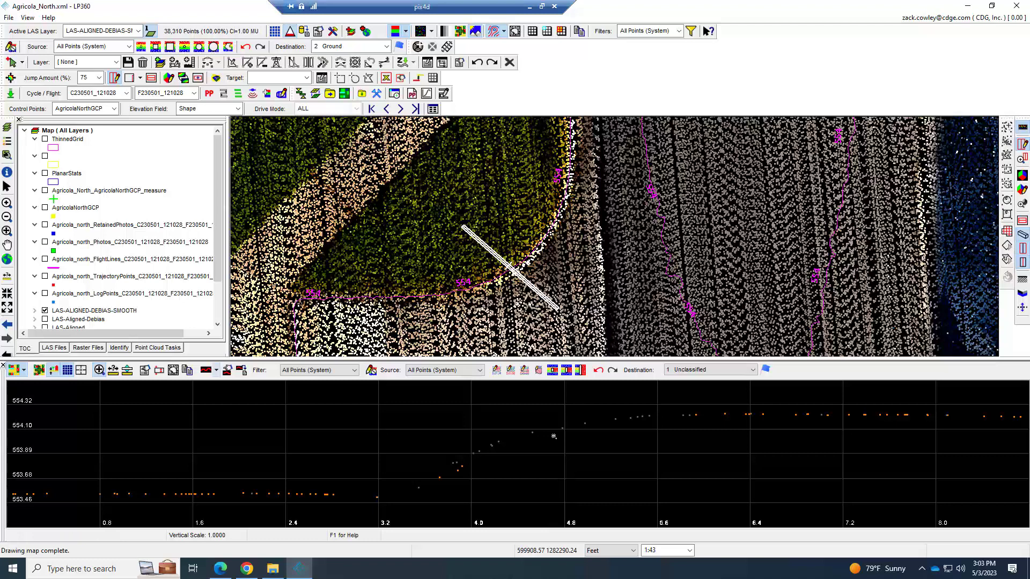
mouse_move(547, 466)
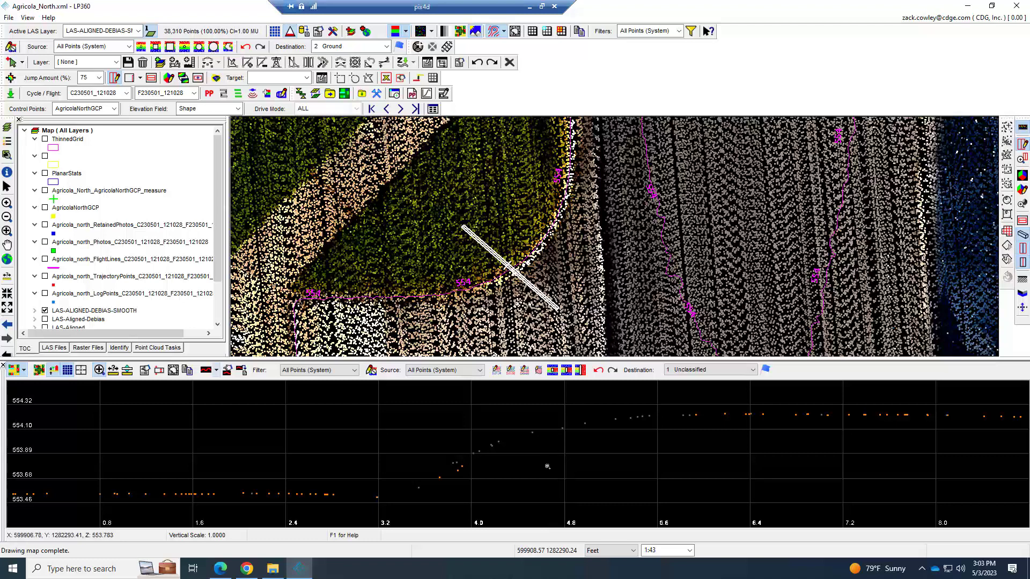
mouse_move(543, 470)
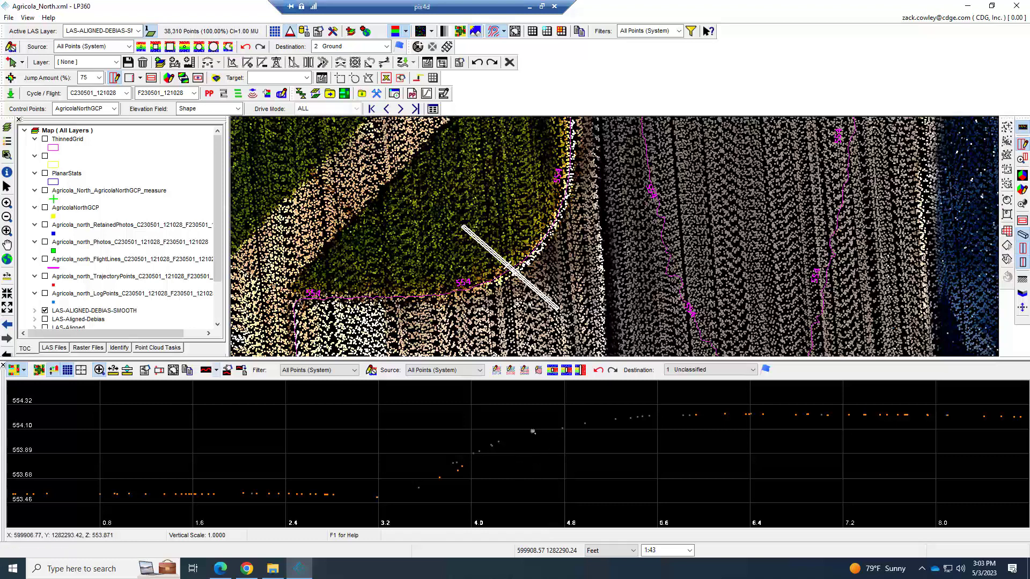
mouse_move(502, 453)
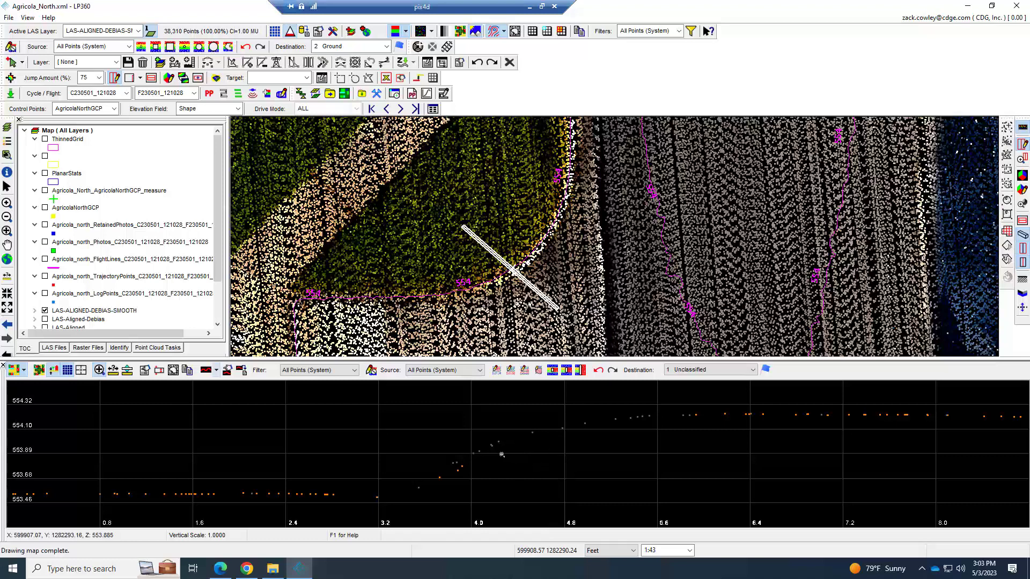
mouse_move(556, 437)
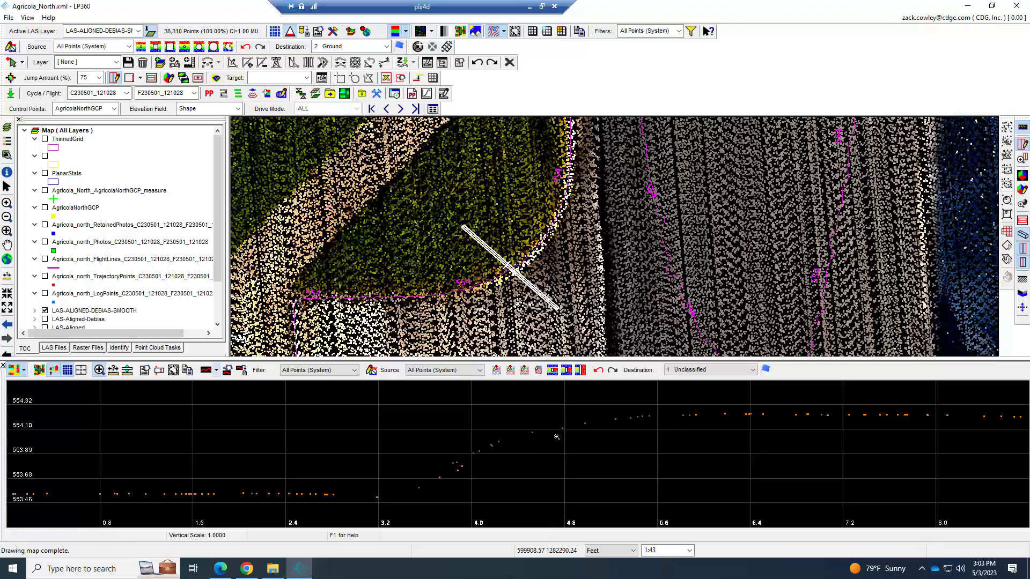
mouse_move(506, 467)
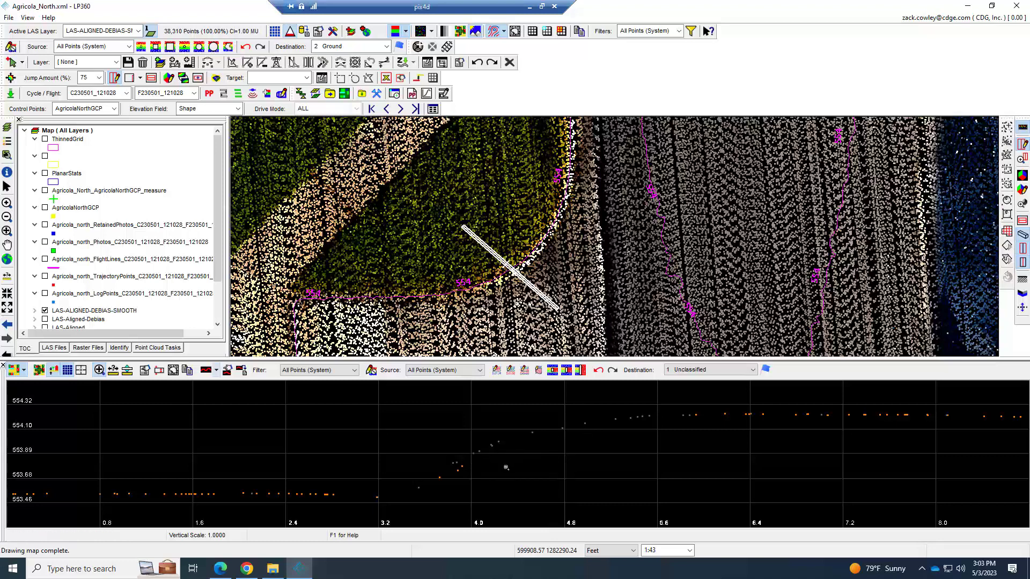
mouse_move(666, 425)
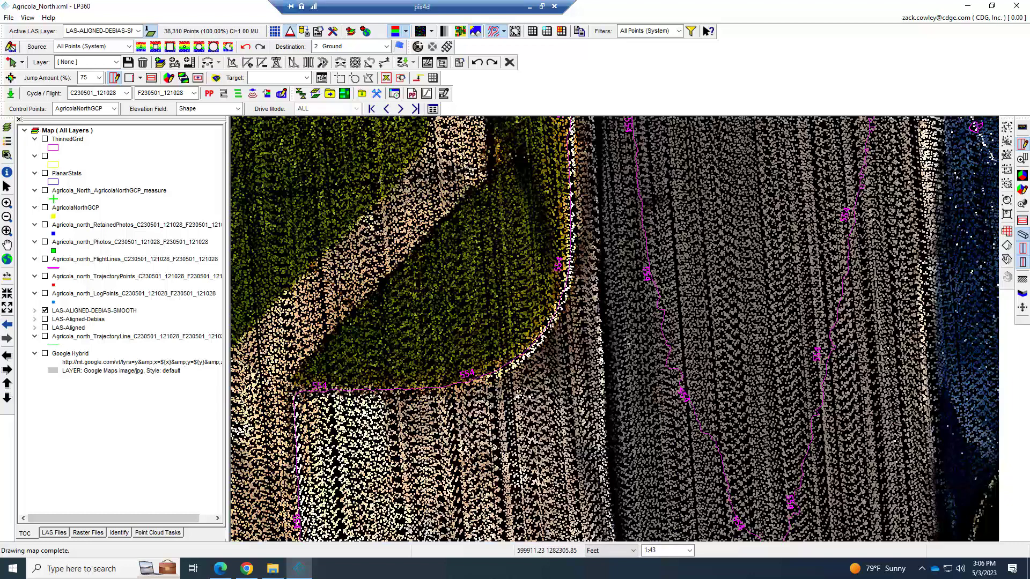
Filter the display to Ground (System) points and start Create Feature Layer
scroll("down", 3)
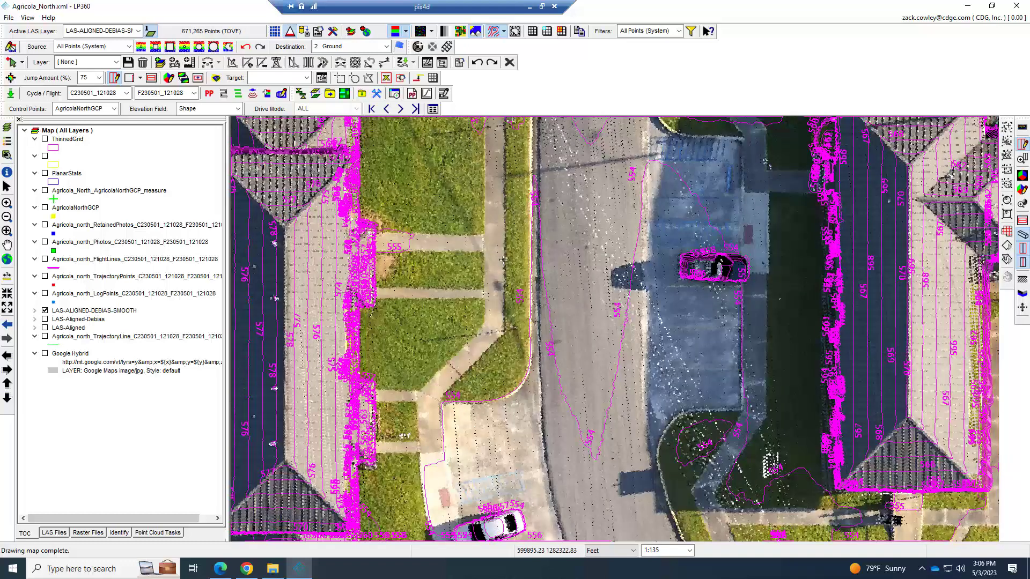
mouse_move(552, 323)
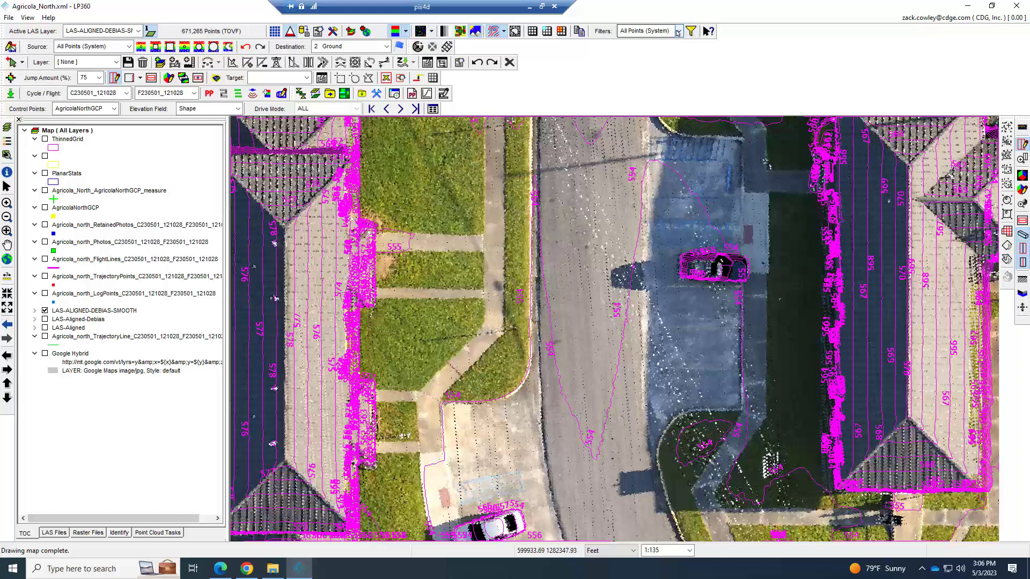
left_click(679, 31)
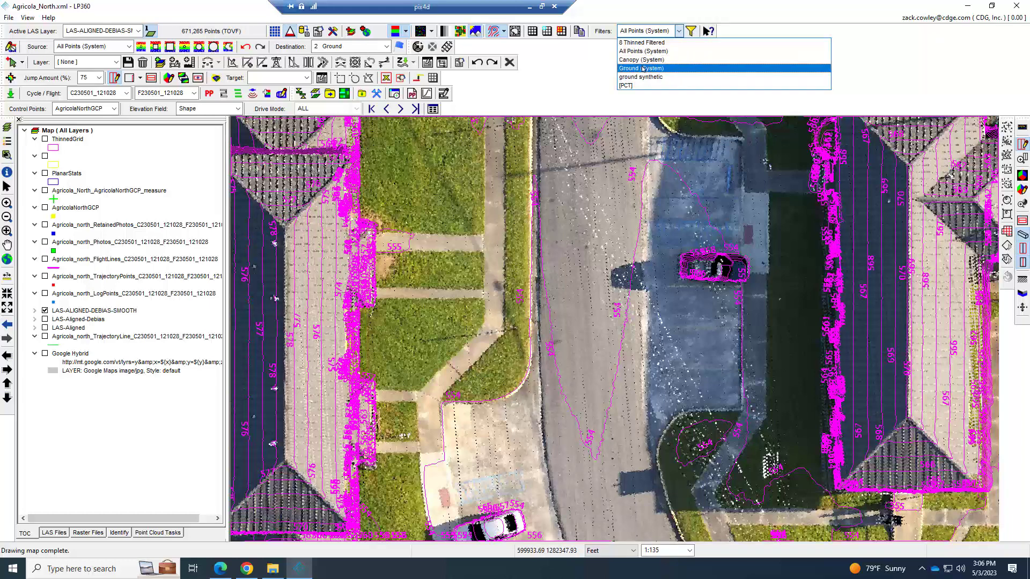
left_click(639, 68)
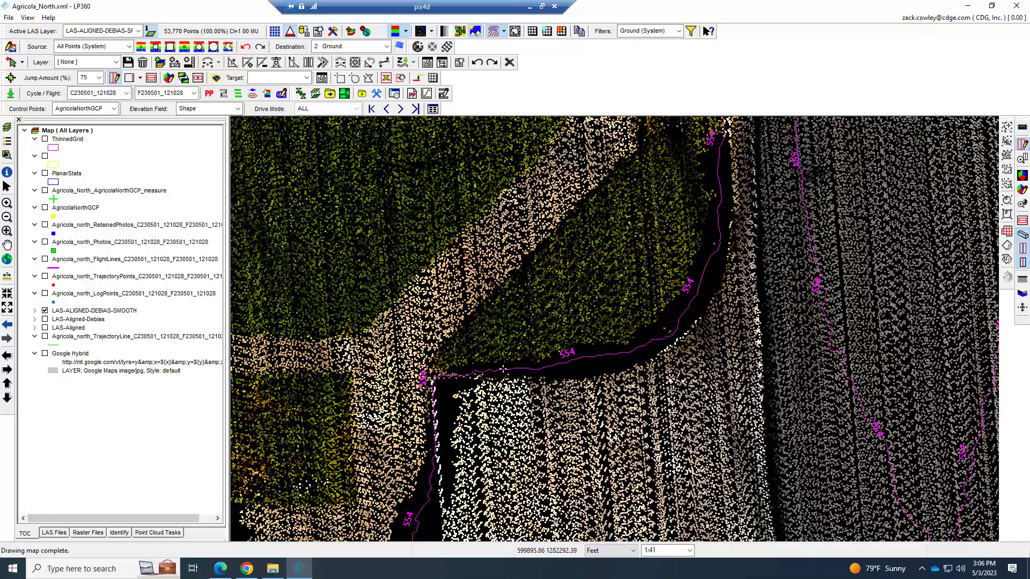
scroll("down", 3)
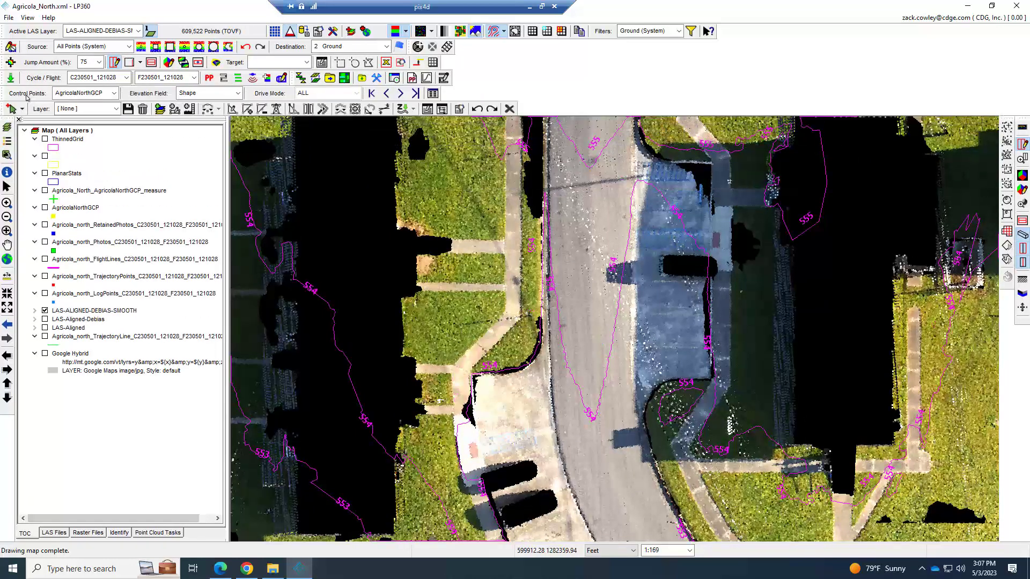
left_click(27, 17)
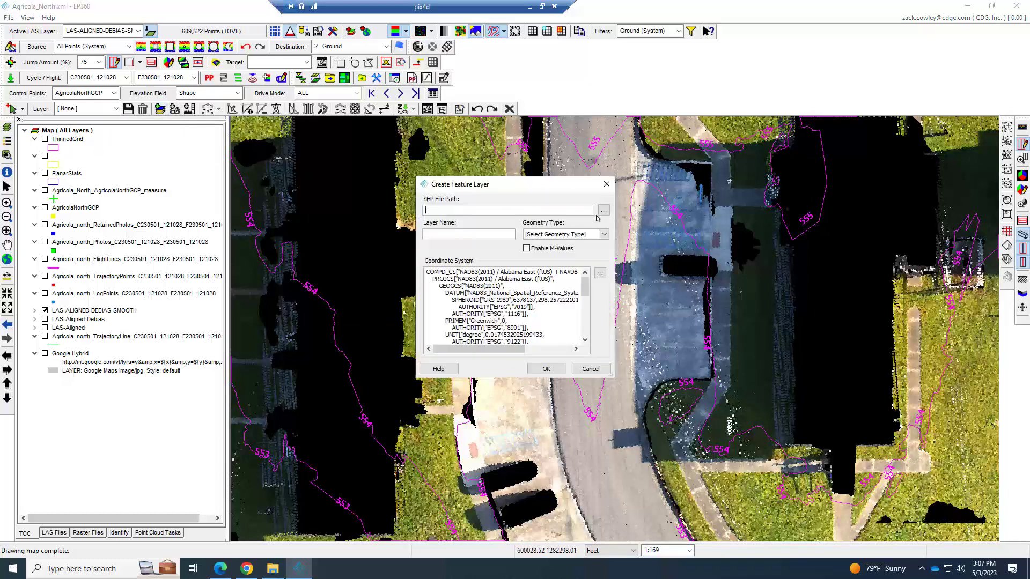
Save the layer as Agricola_NorthBreaklines.shp in a new Agricola_North breaklines folder
left_click(601, 210)
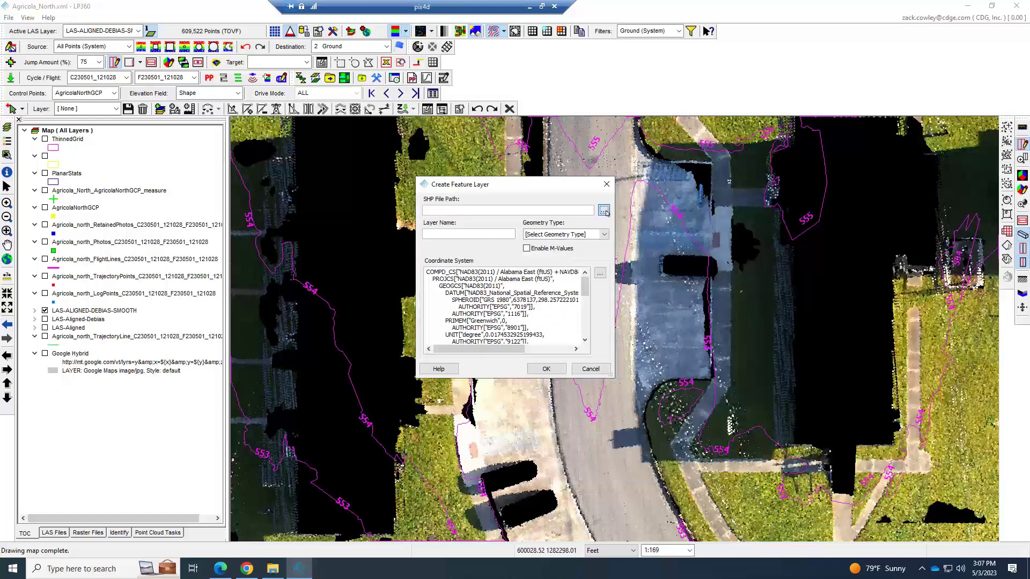
left_click(603, 209)
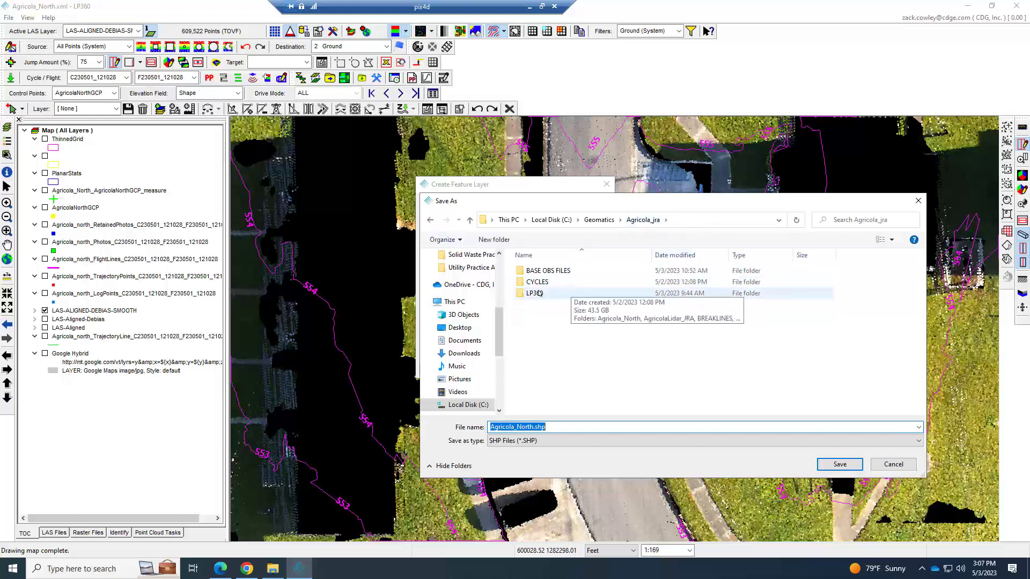
double_click(533, 292)
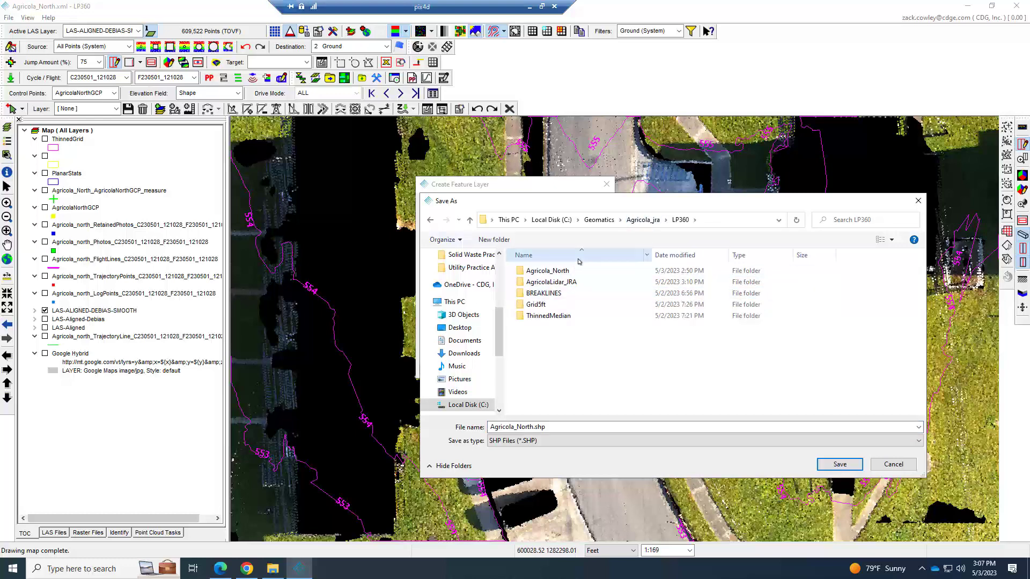
double_click(547, 269)
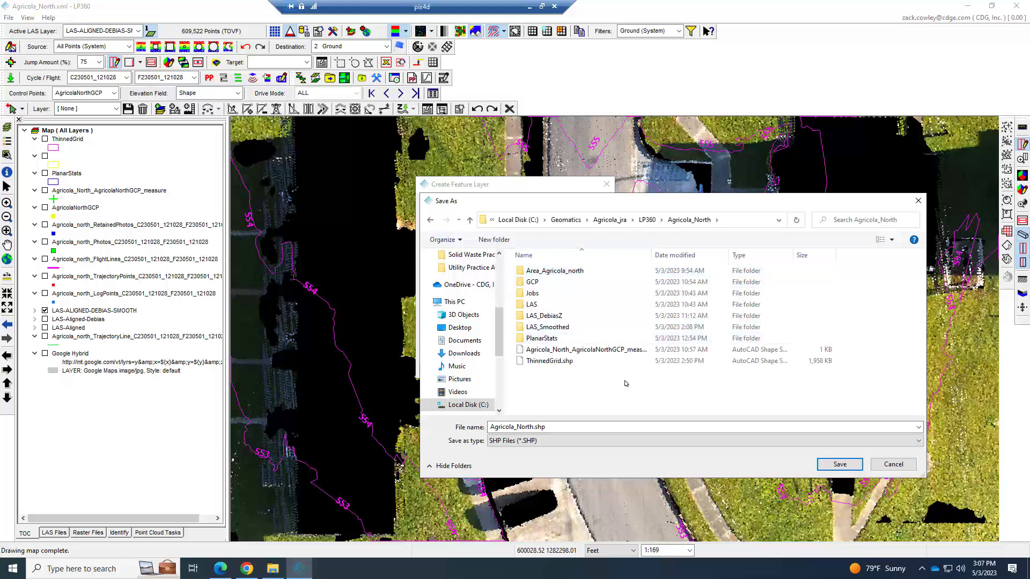
left_click(494, 239)
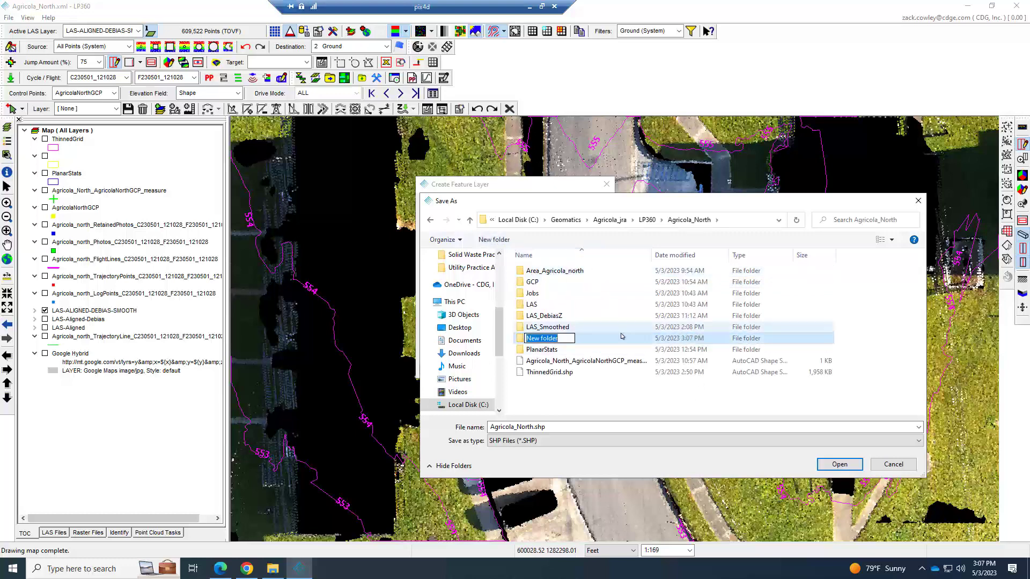
type("breaklines")
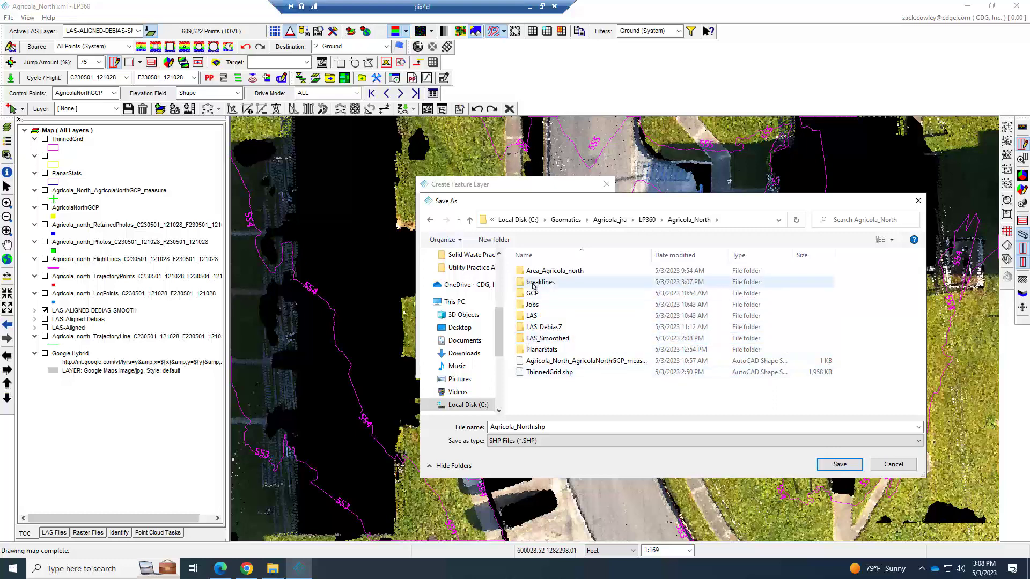
double_click(540, 282)
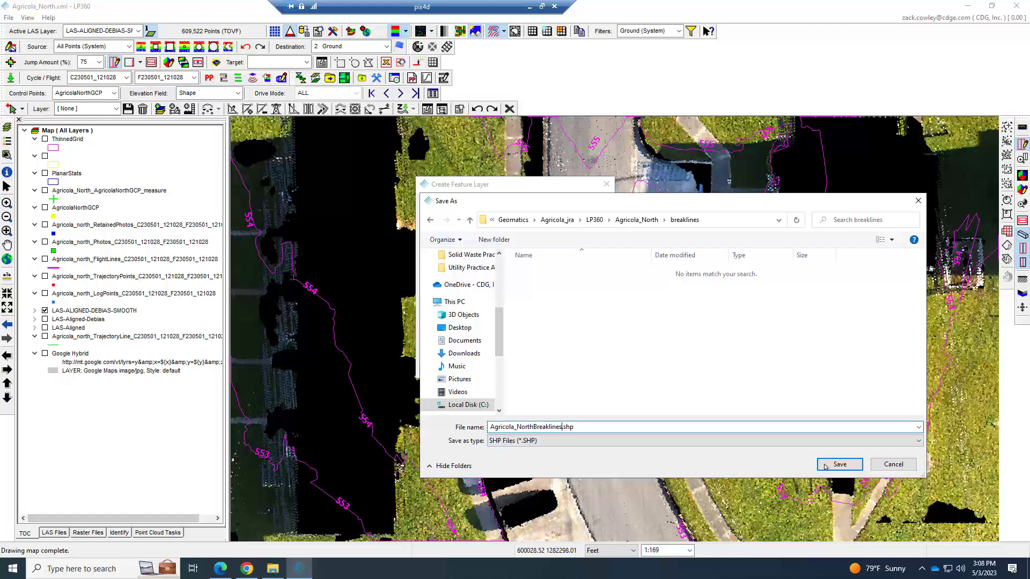
left_click(838, 465)
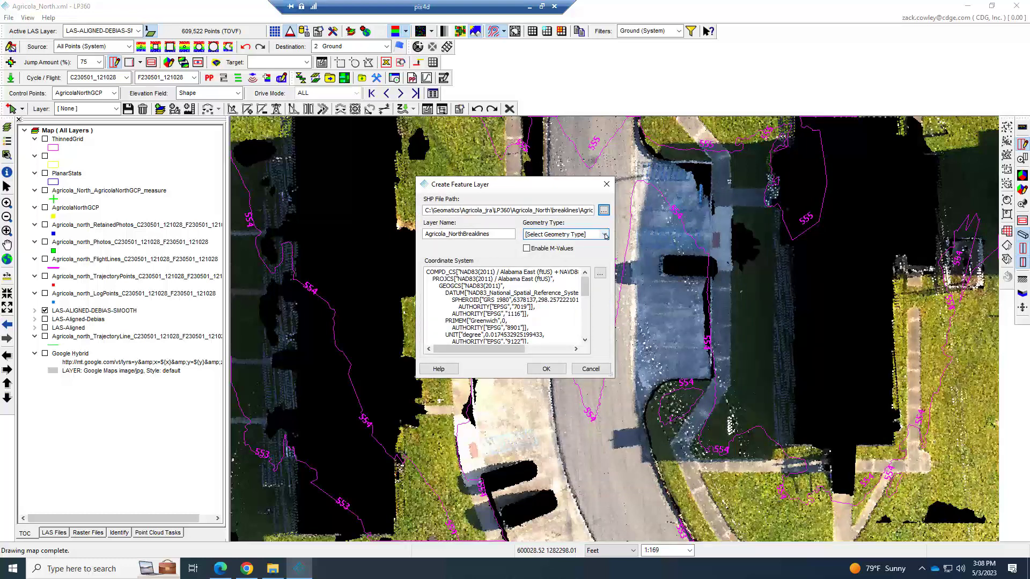
Set the geometry type to 3-D Polyline and create the layer
left_click(603, 234)
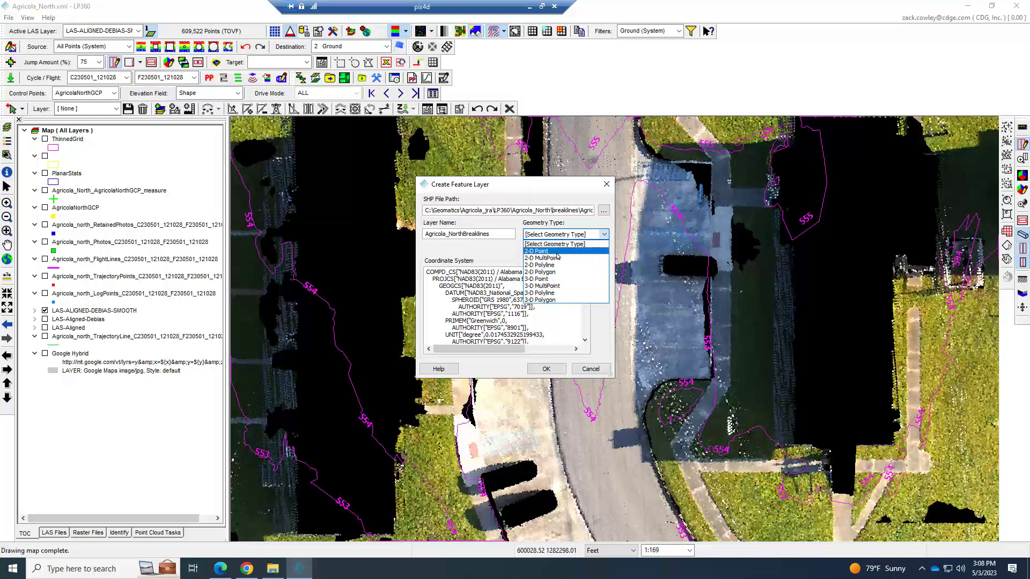
mouse_move(565, 292)
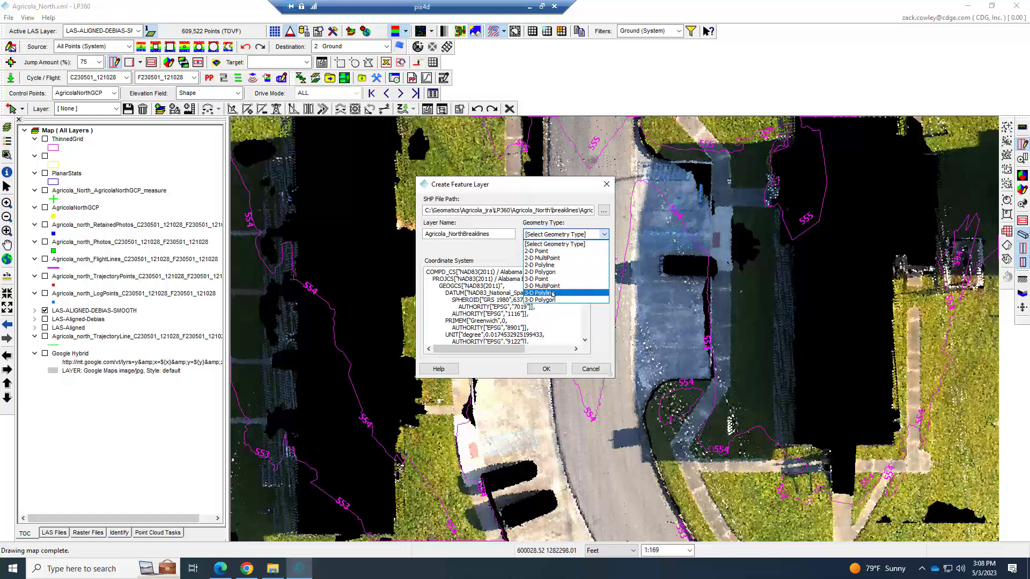
left_click(536, 293)
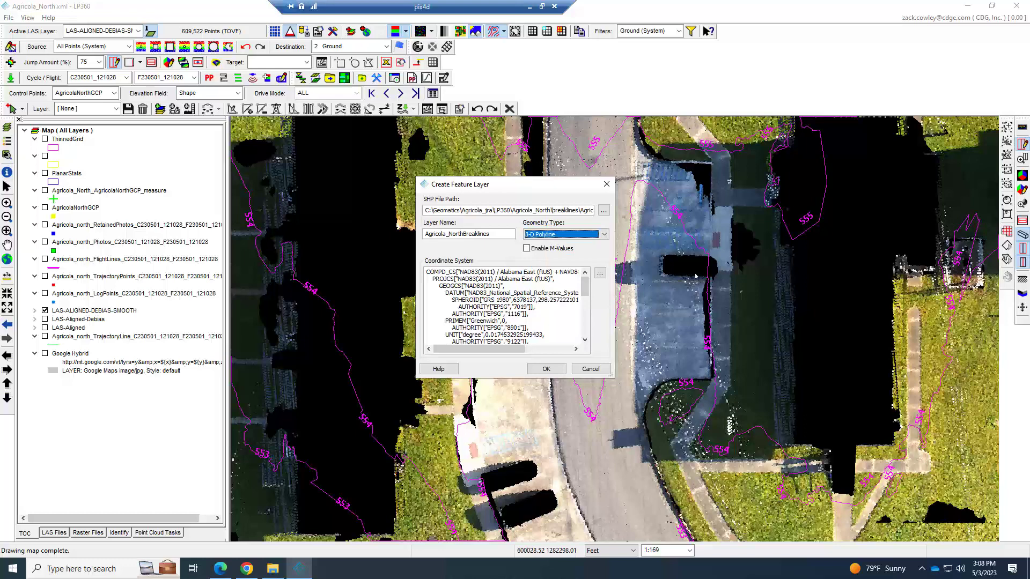
mouse_move(611, 407)
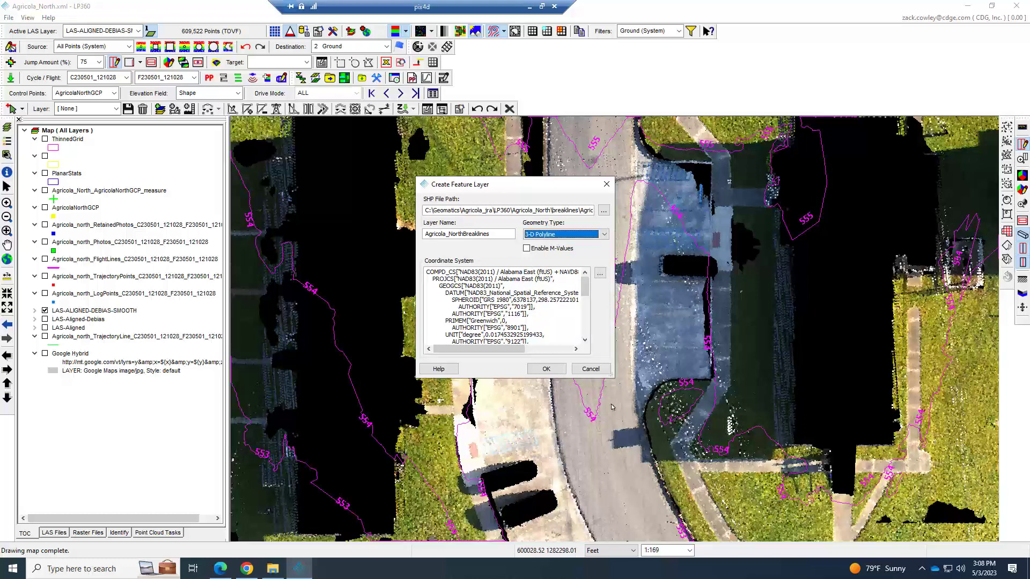
mouse_move(590, 299)
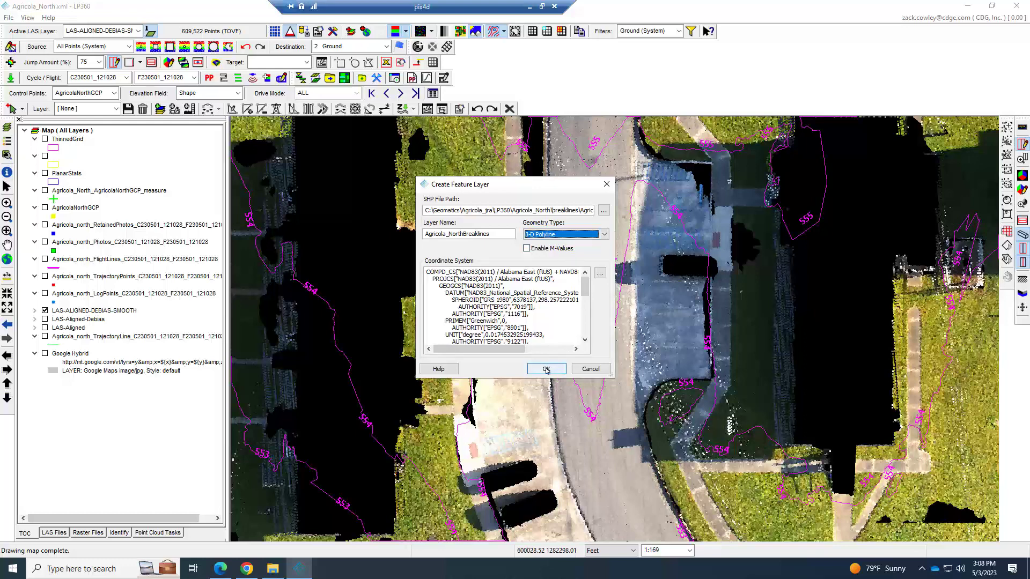
left_click(545, 369)
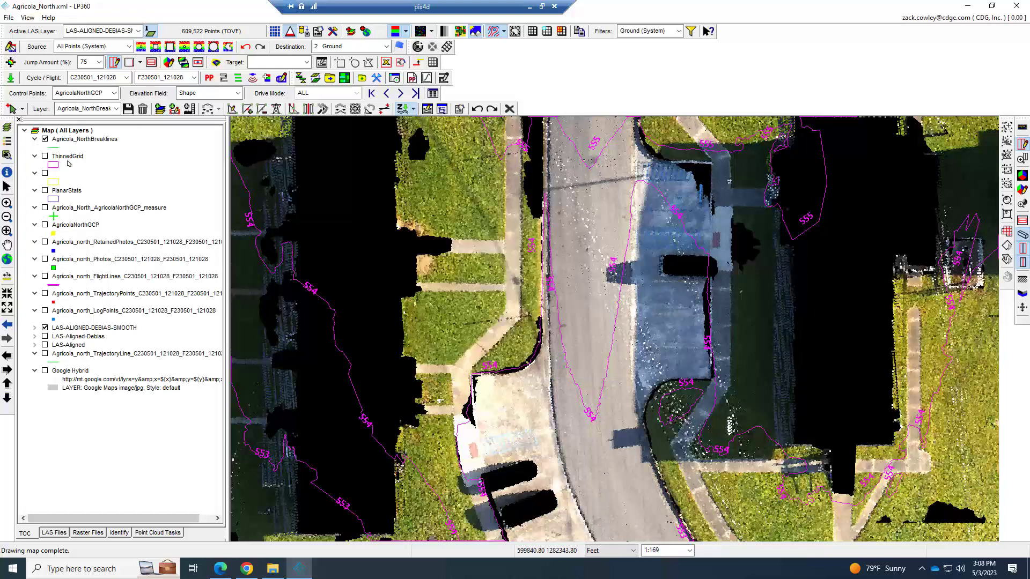
mouse_move(120, 149)
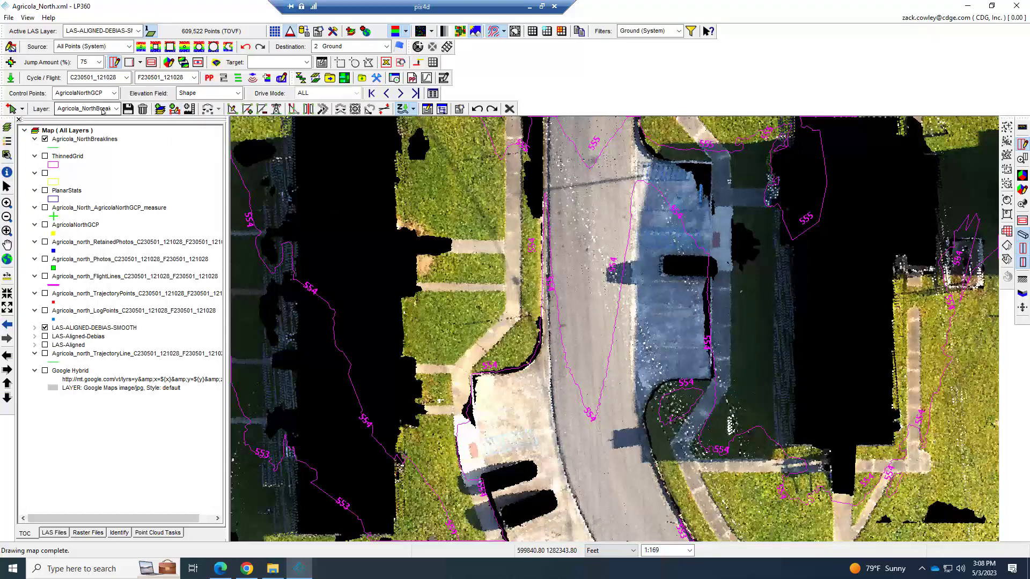
mouse_move(174, 108)
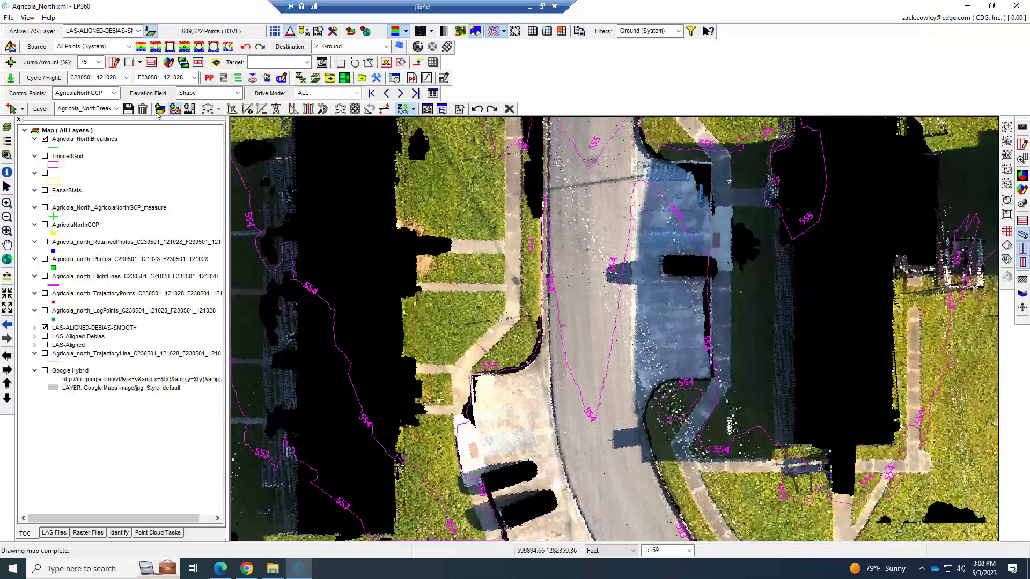
mouse_move(620, 201)
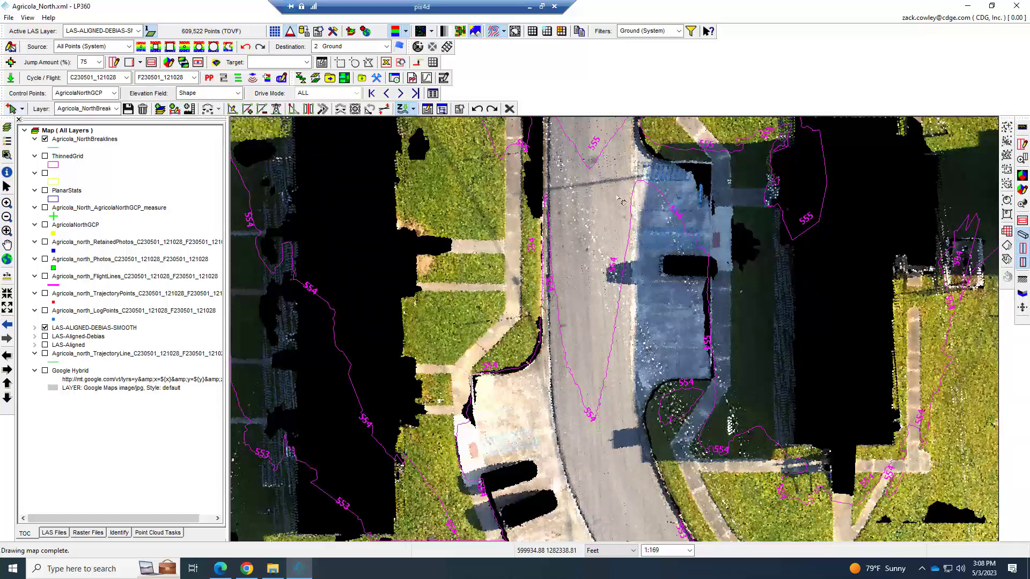
mouse_move(584, 230)
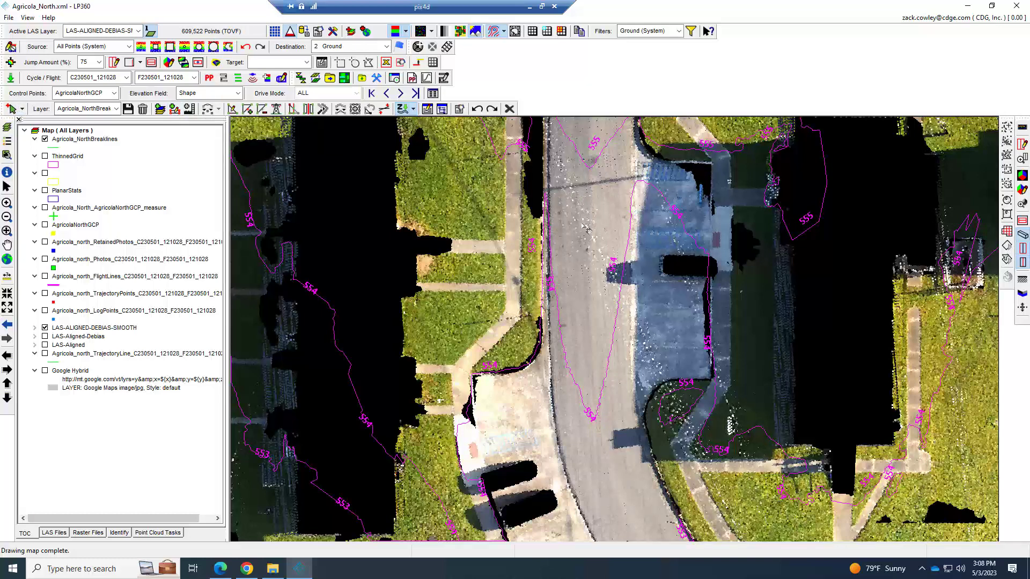
mouse_move(499, 511)
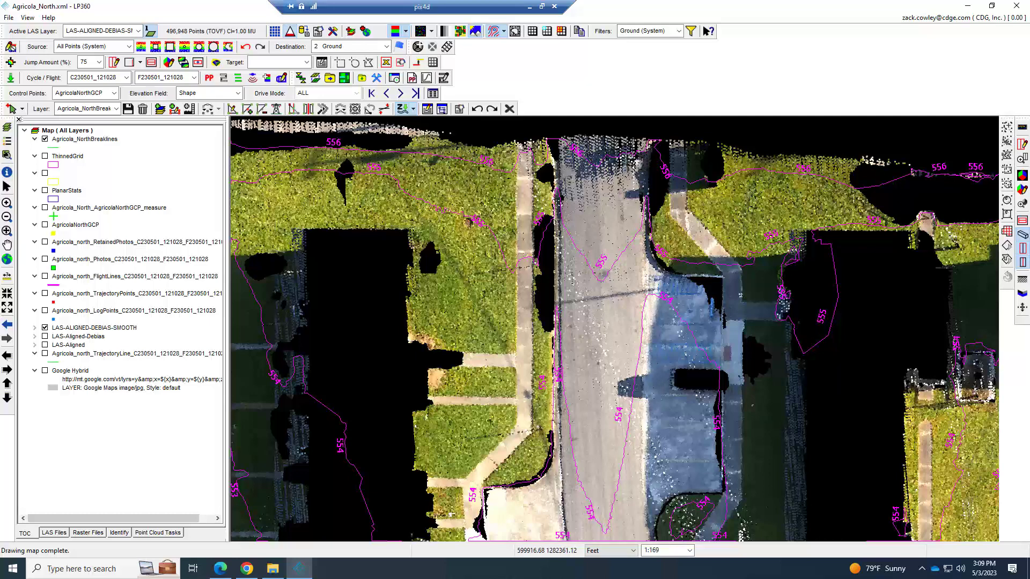
mouse_move(566, 245)
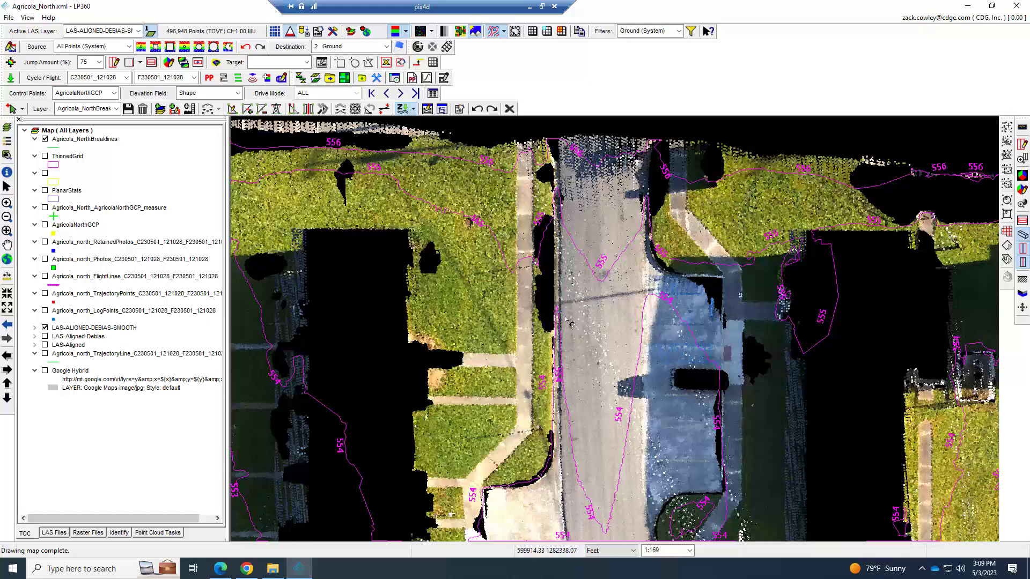
mouse_move(571, 473)
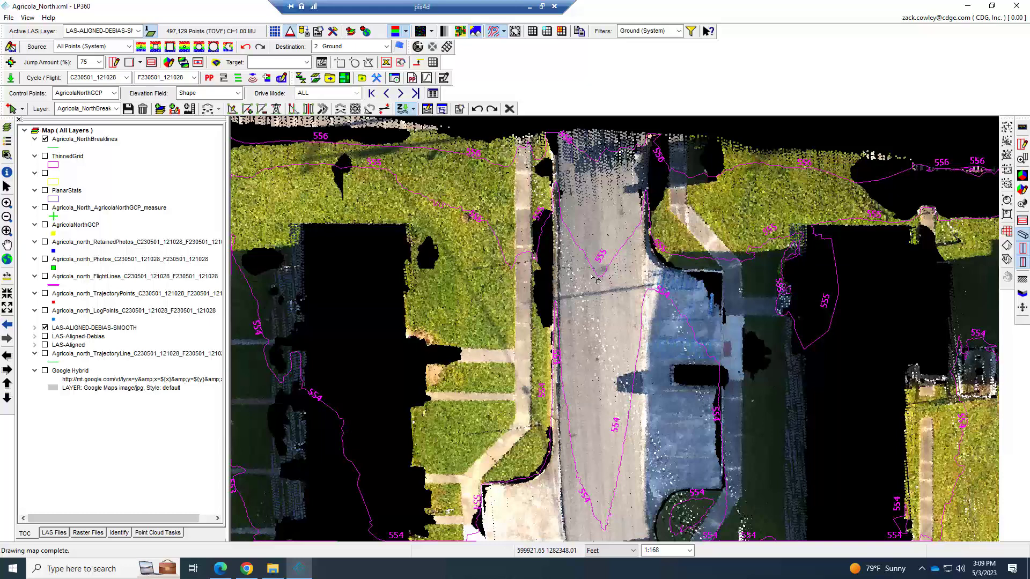
mouse_move(581, 325)
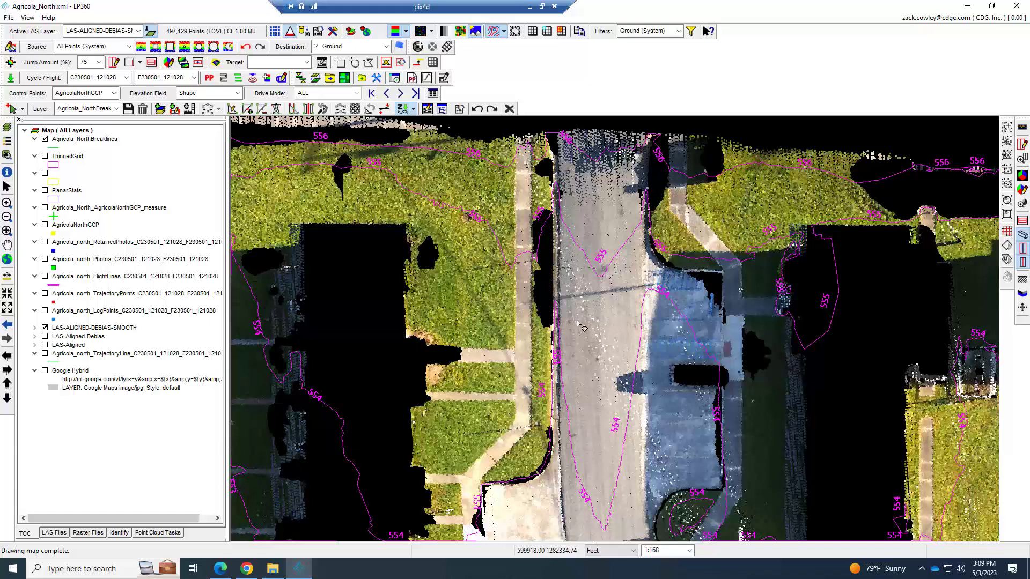
mouse_move(568, 363)
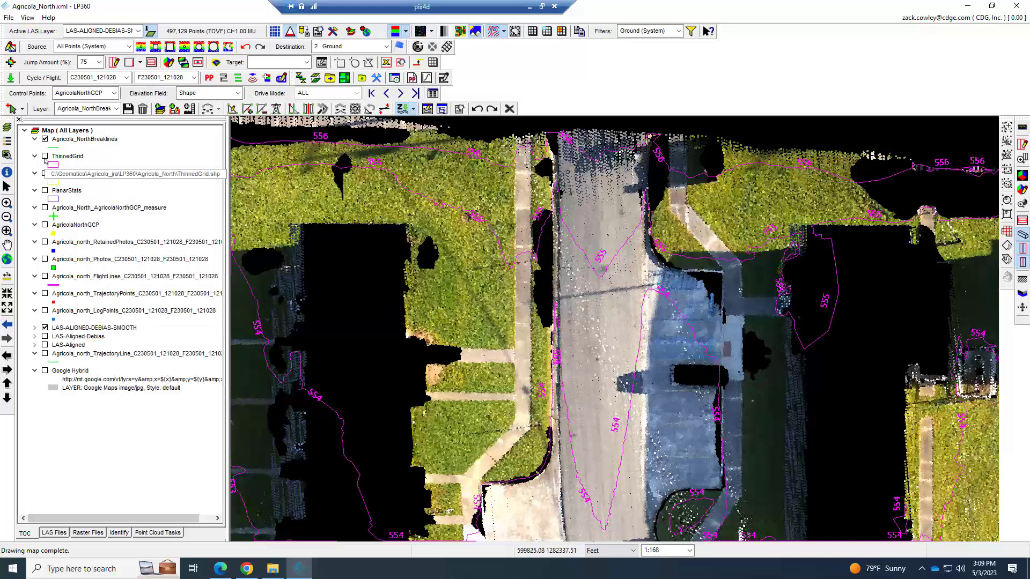
Turn on the ThinnedGrid layer in the TOC
left_click(45, 156)
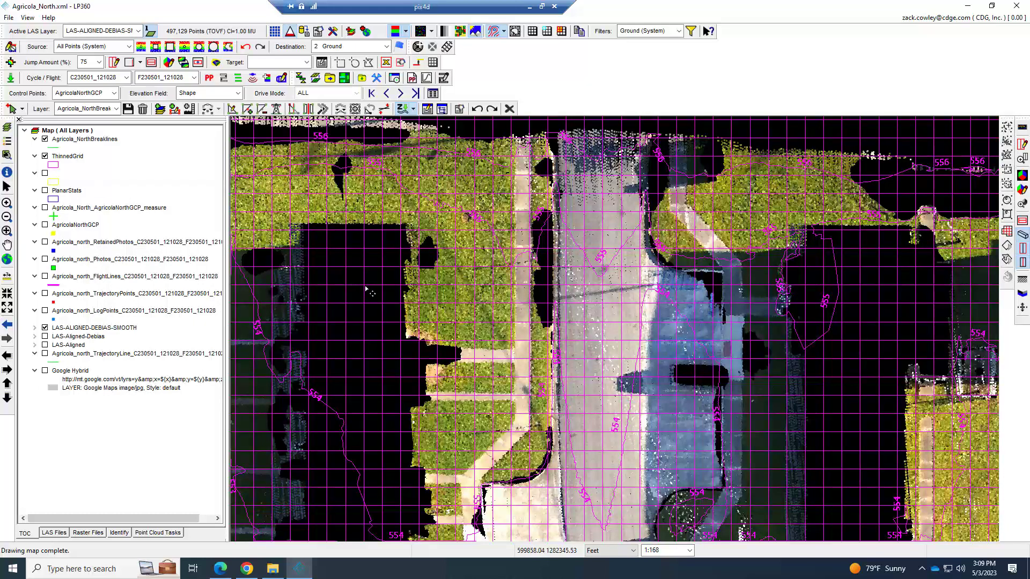
mouse_move(858, 359)
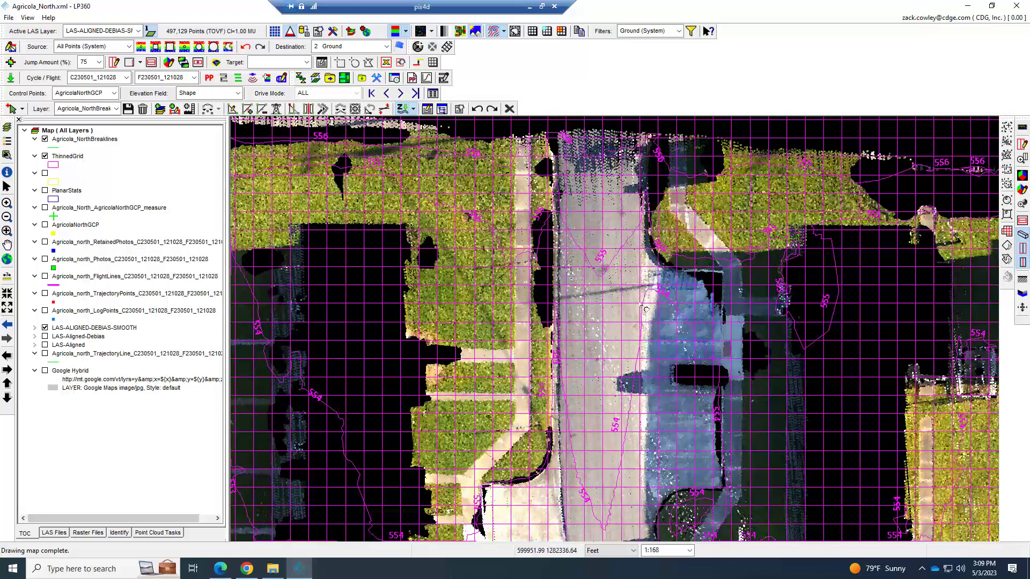
mouse_move(578, 412)
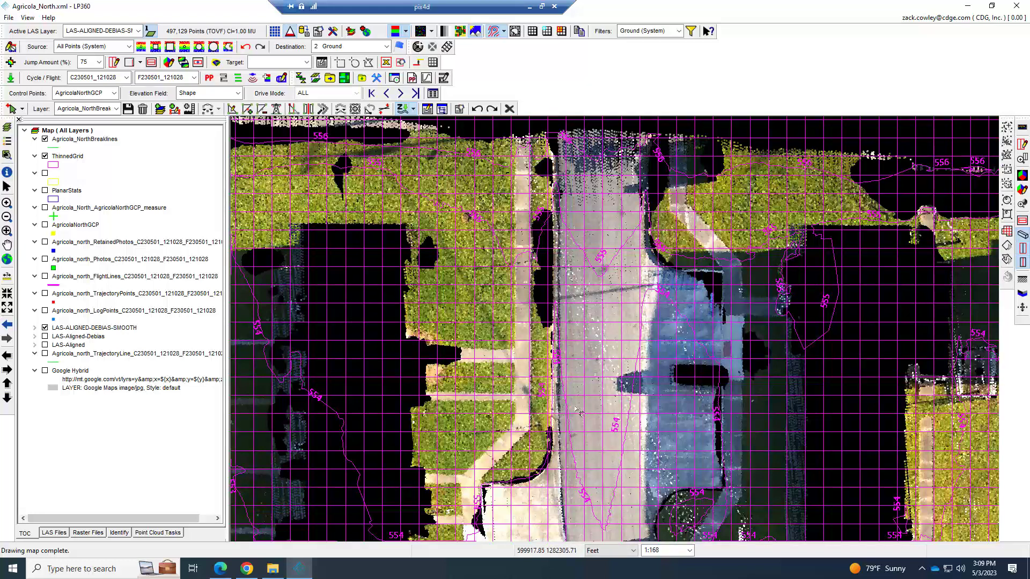
mouse_move(566, 205)
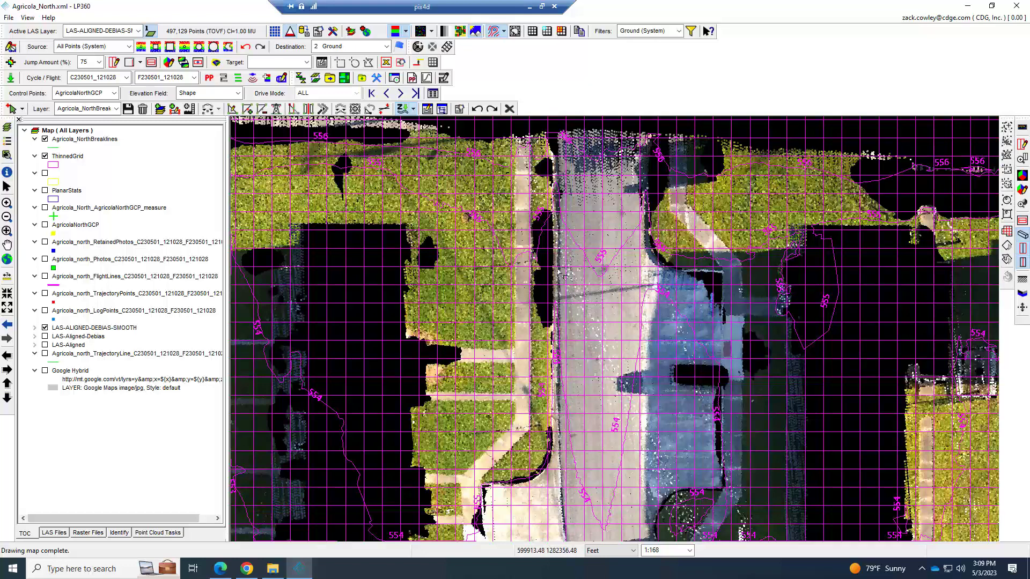
Zoom to the curb and finish the breakline digitized along its curved edge
scroll("up", 3)
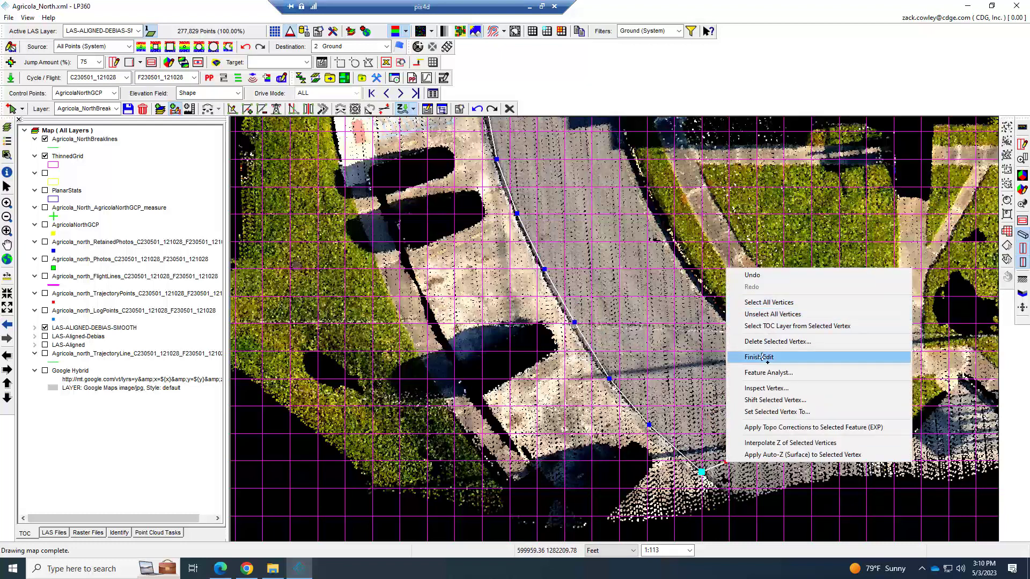
left_click(758, 357)
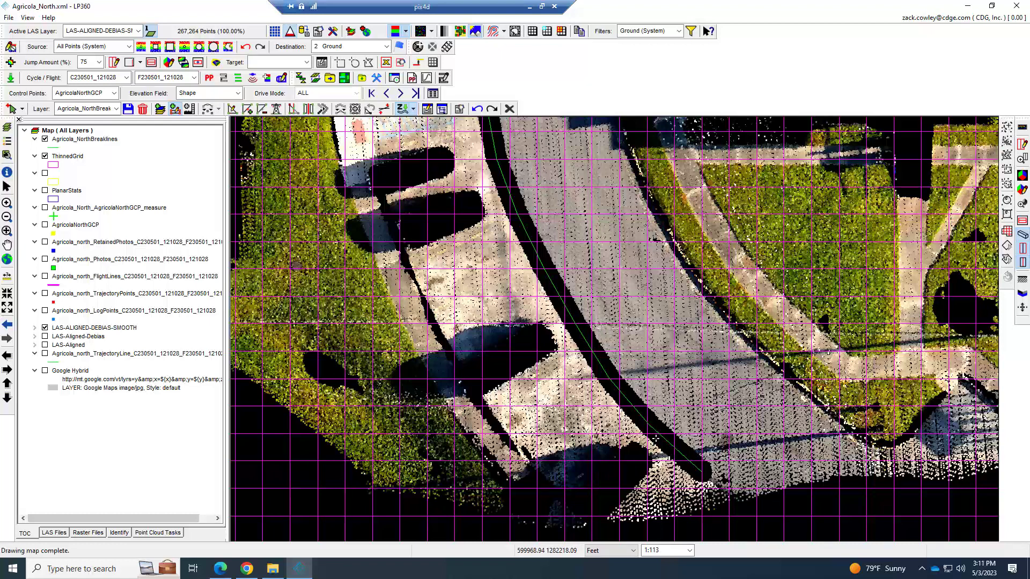
mouse_move(1022, 300)
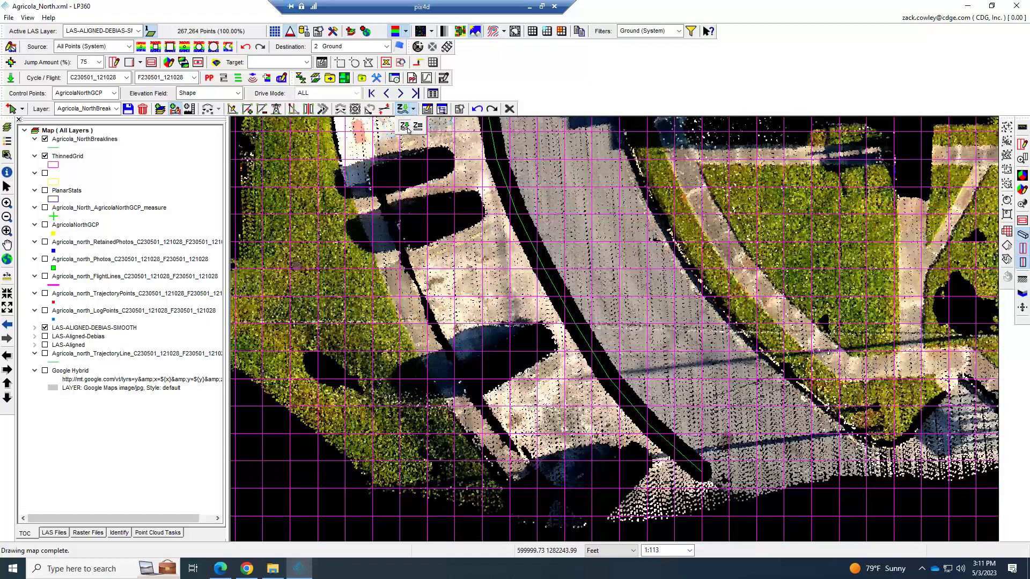
mouse_move(405, 125)
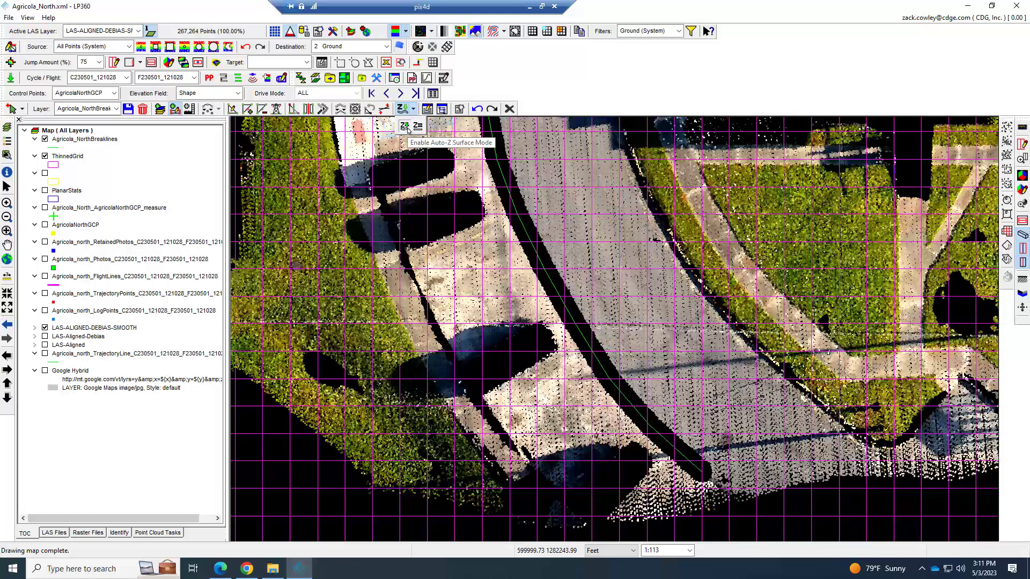
mouse_move(84, 138)
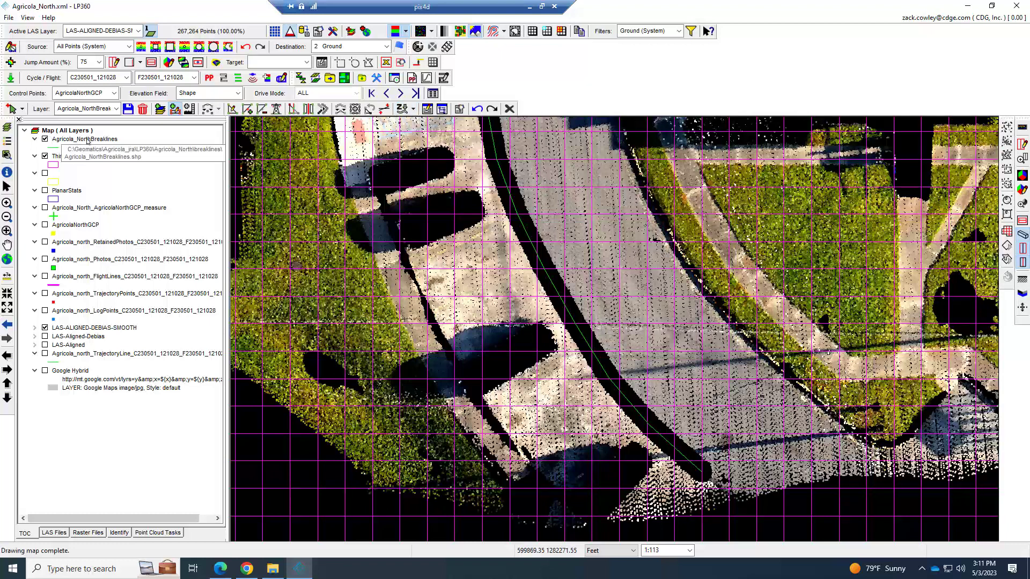
left_click(85, 138)
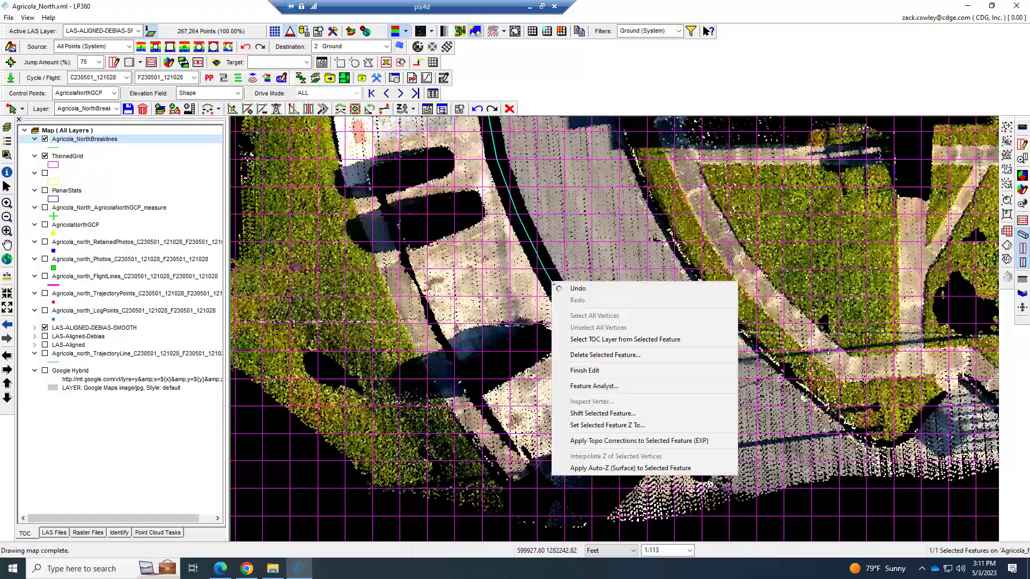
Open Feature Analyst on the curb line and list its 16 vertices with elevations
left_click(593, 385)
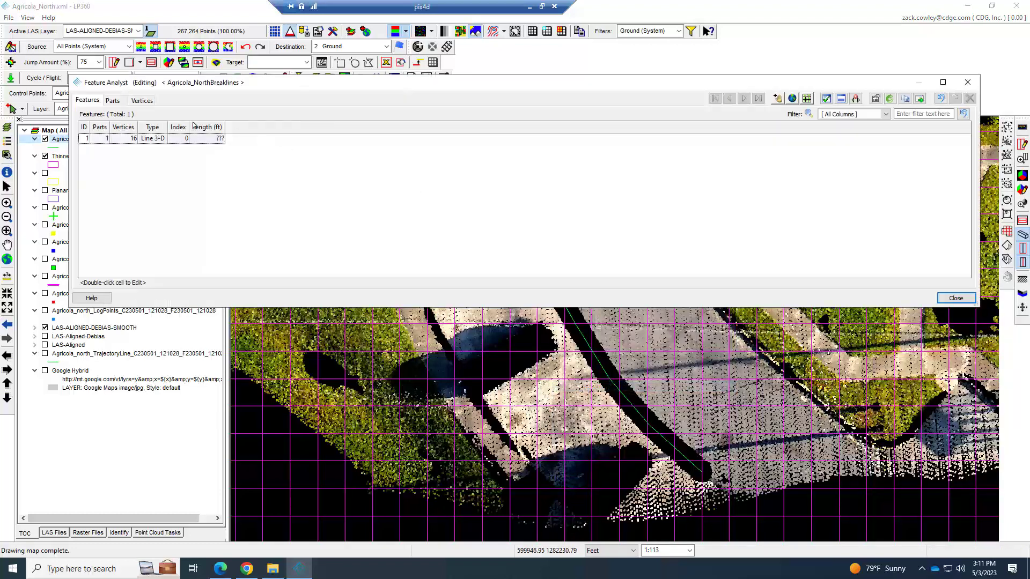
left_click(141, 101)
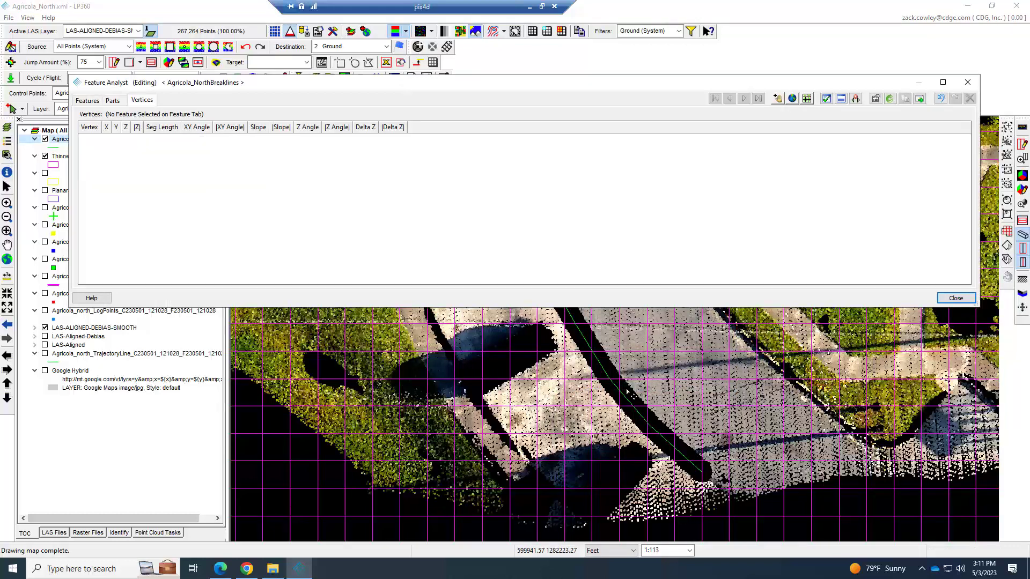
left_click(87, 100)
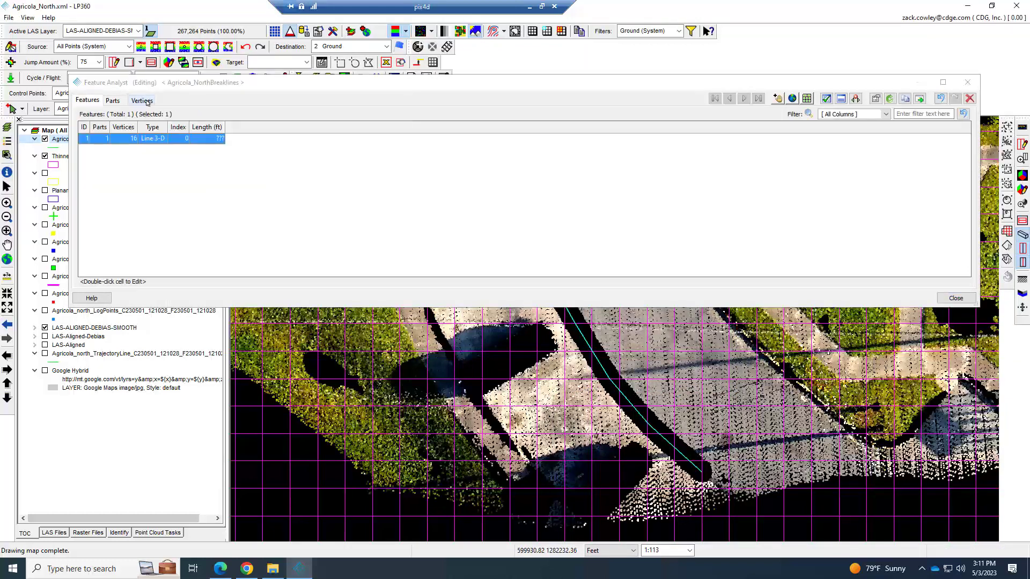
left_click(142, 100)
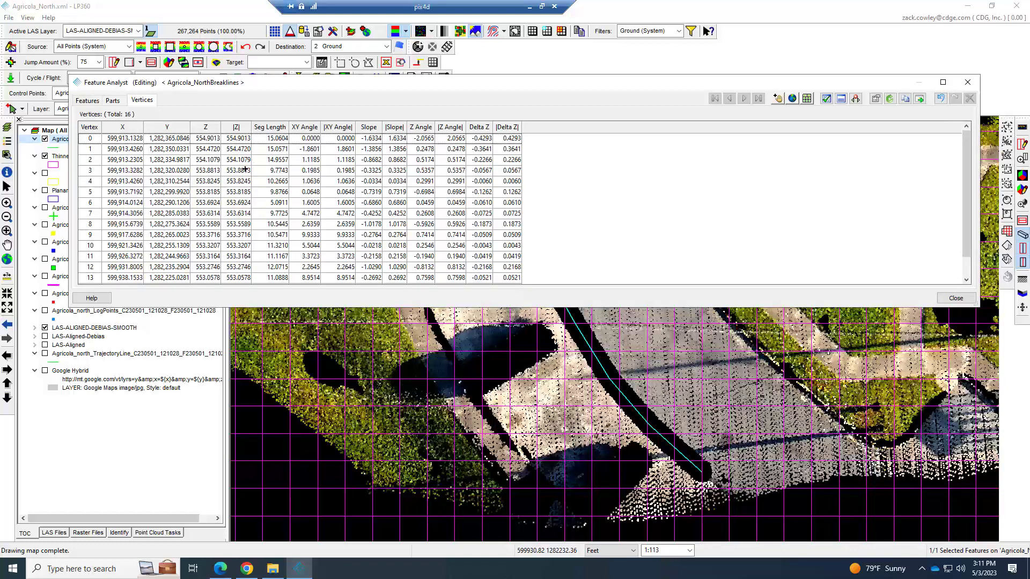
scroll("down", 3)
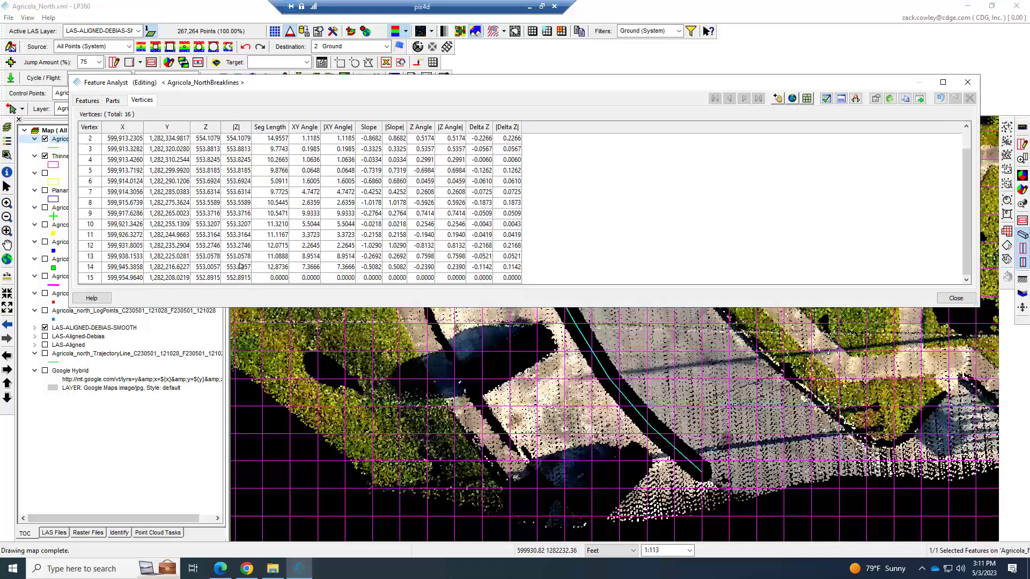
scroll("up", 3)
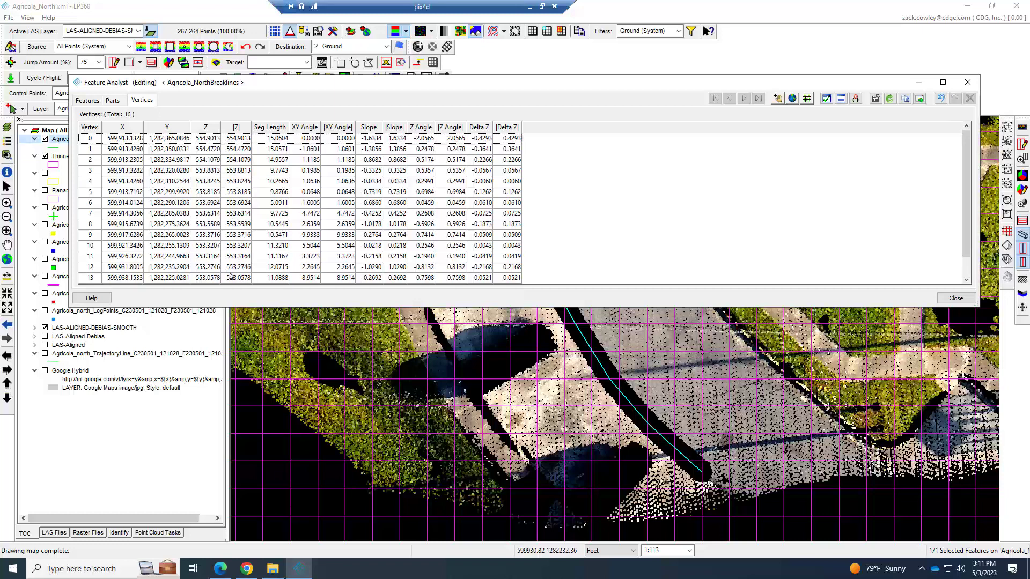
mouse_move(263, 149)
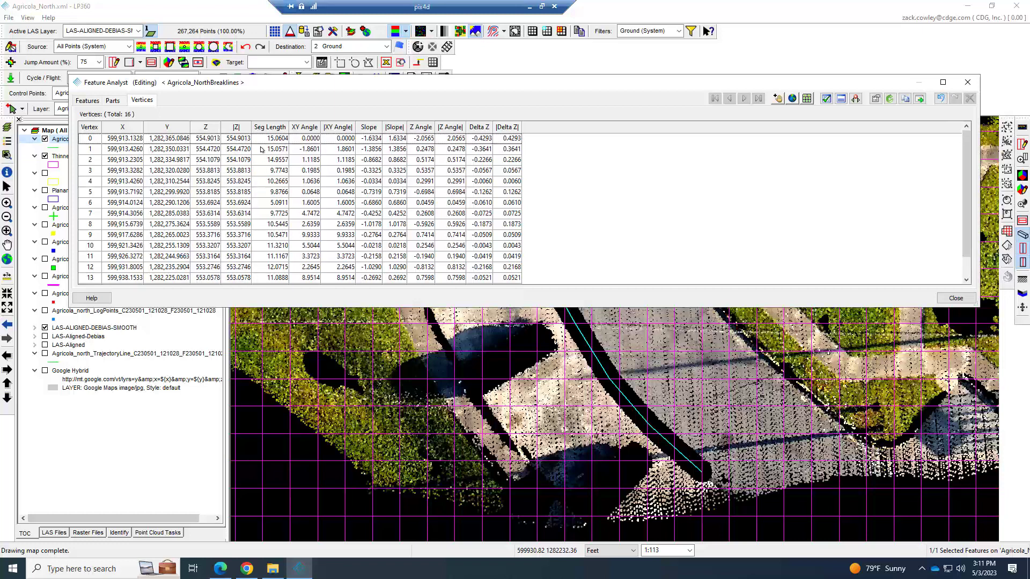
scroll("down", 3)
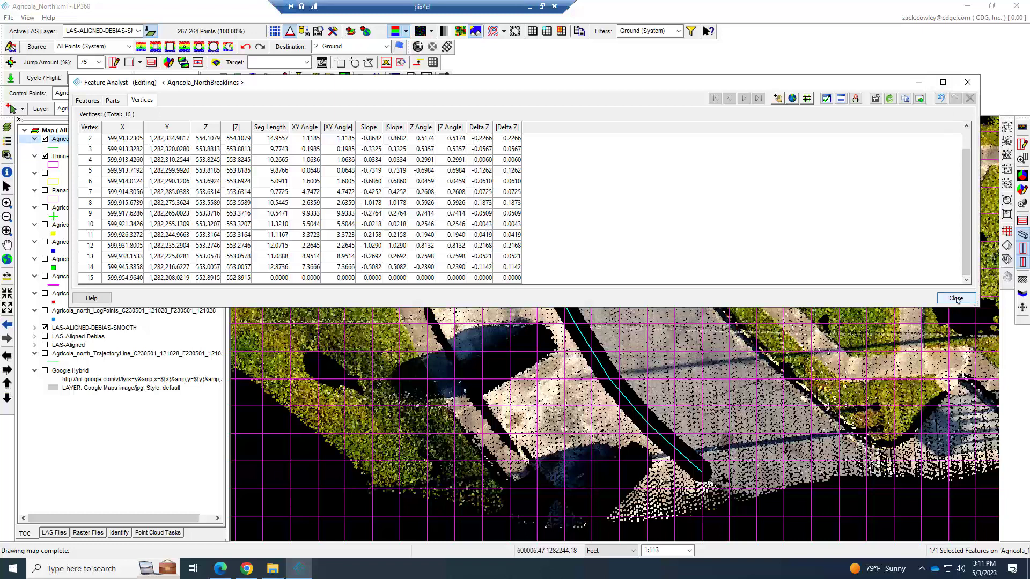
Close Feature Analyst and add a macro point cloud task named Tutorial_Buffer
left_click(954, 298)
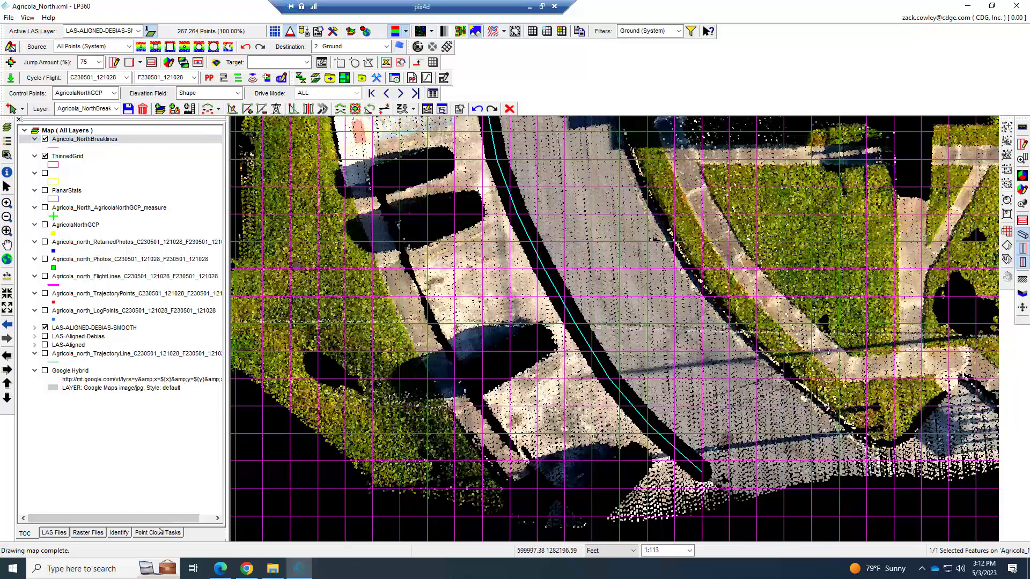
left_click(157, 533)
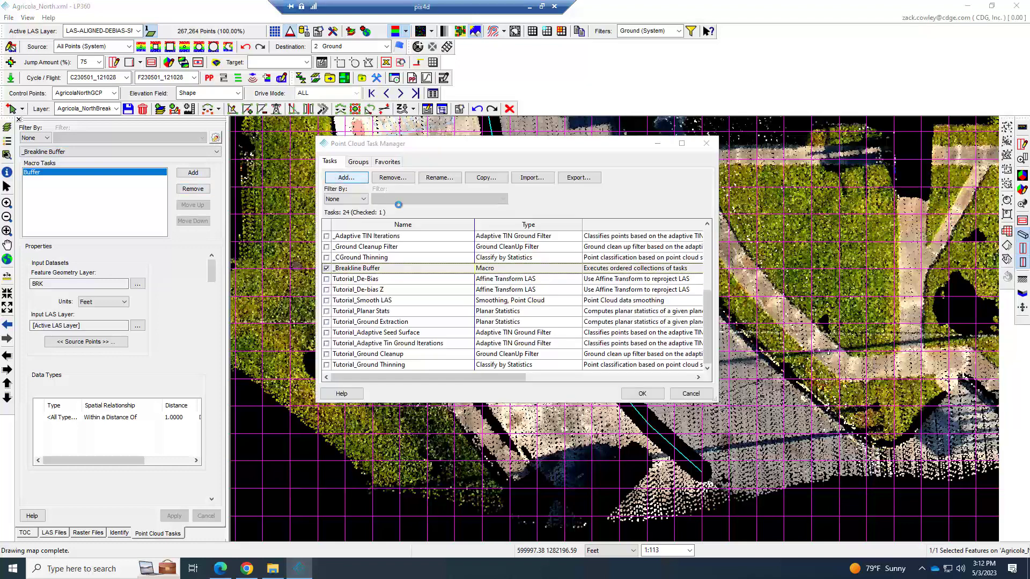
left_click(344, 178)
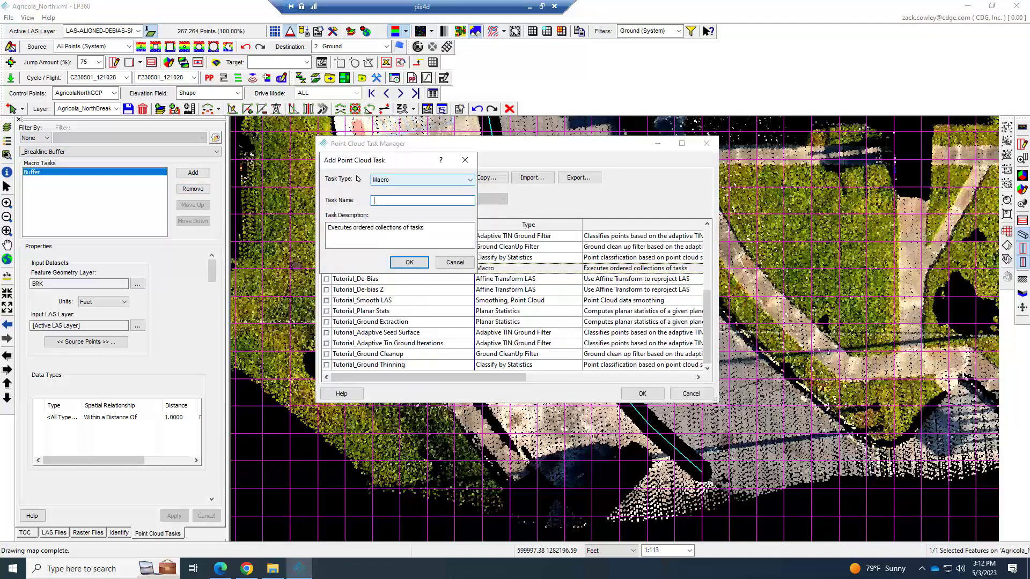
mouse_move(398, 182)
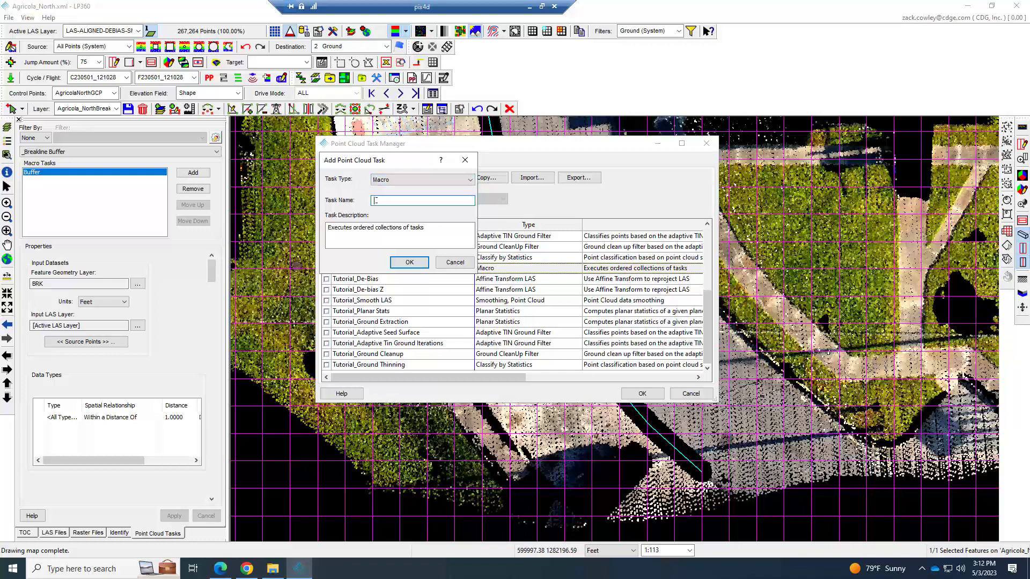
type("Tutorial")
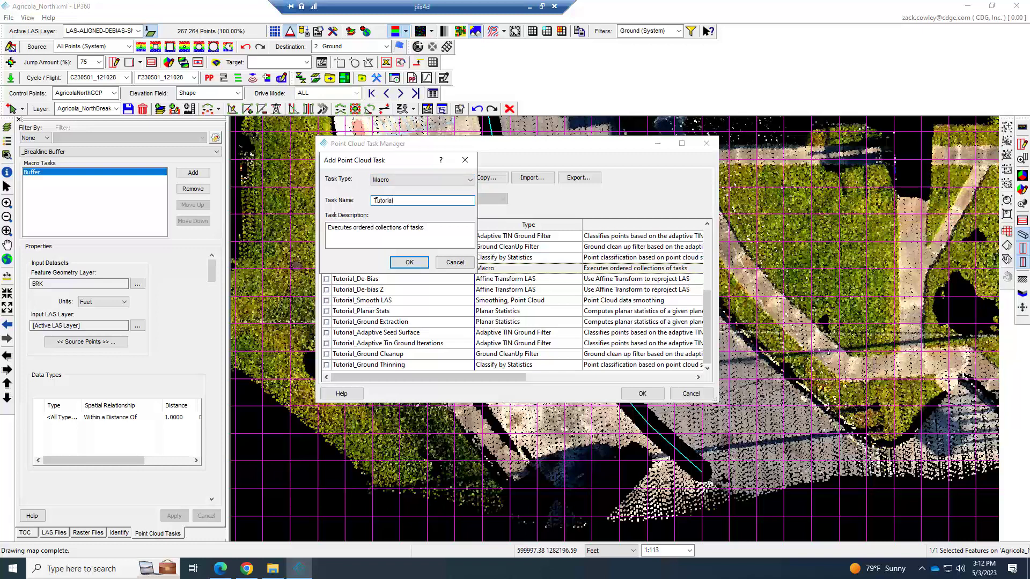
type("_Buffer")
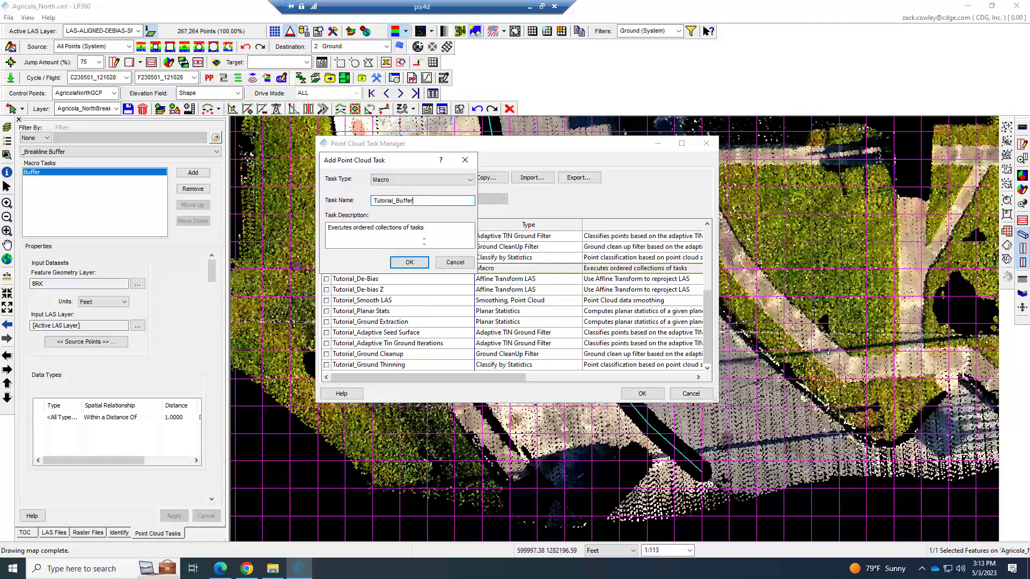
mouse_move(454, 262)
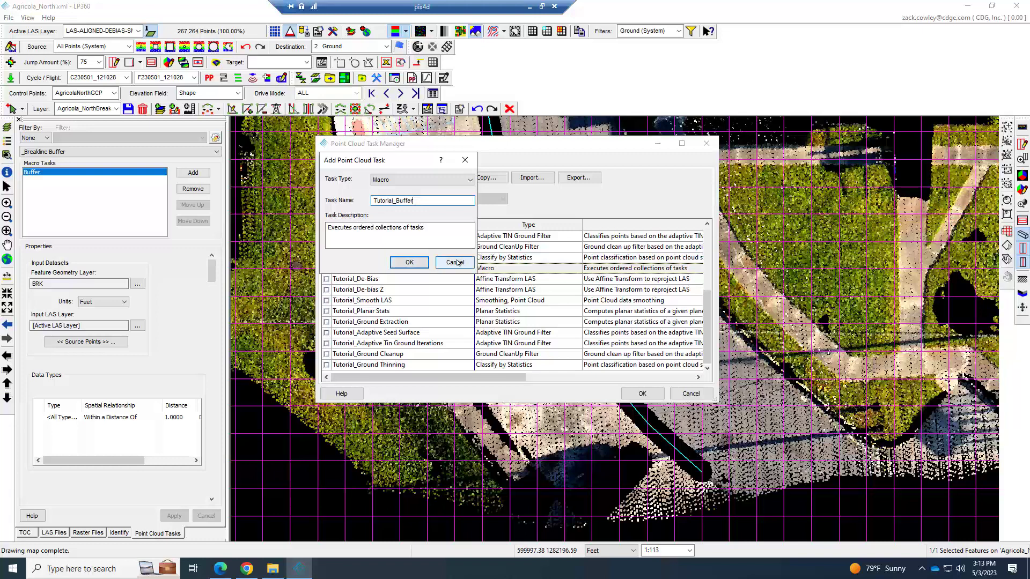
Cancel the new macro and set Breakline Buffer's input geometry to Agricola_NorthBreaklines
left_click(454, 262)
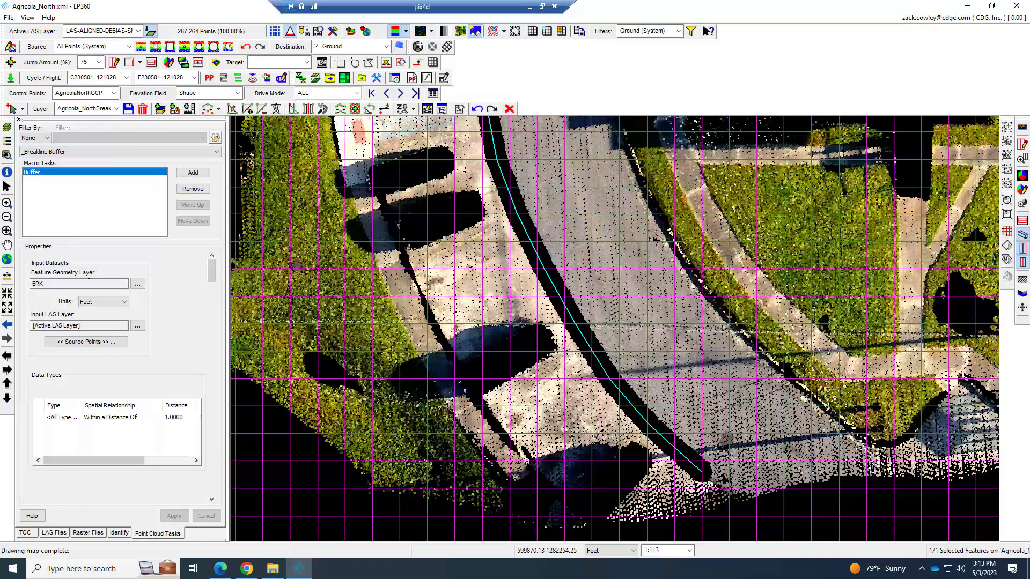
mouse_move(90, 278)
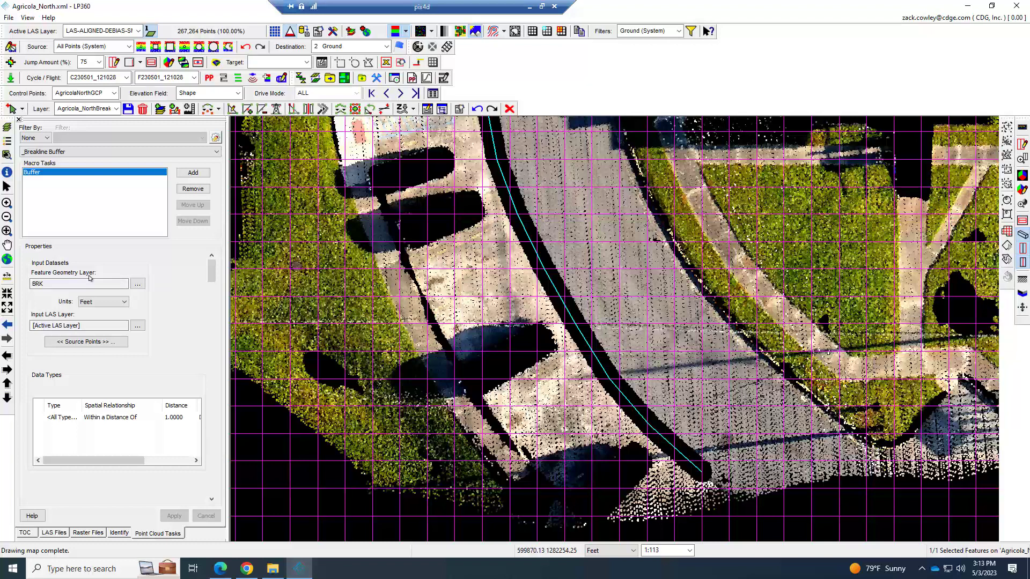
mouse_move(64, 140)
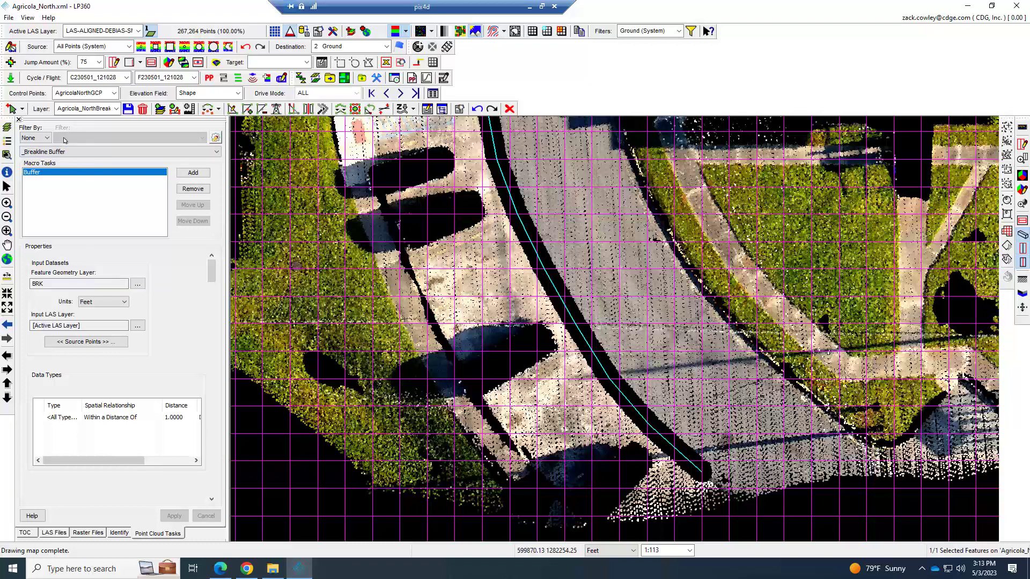
mouse_move(65, 292)
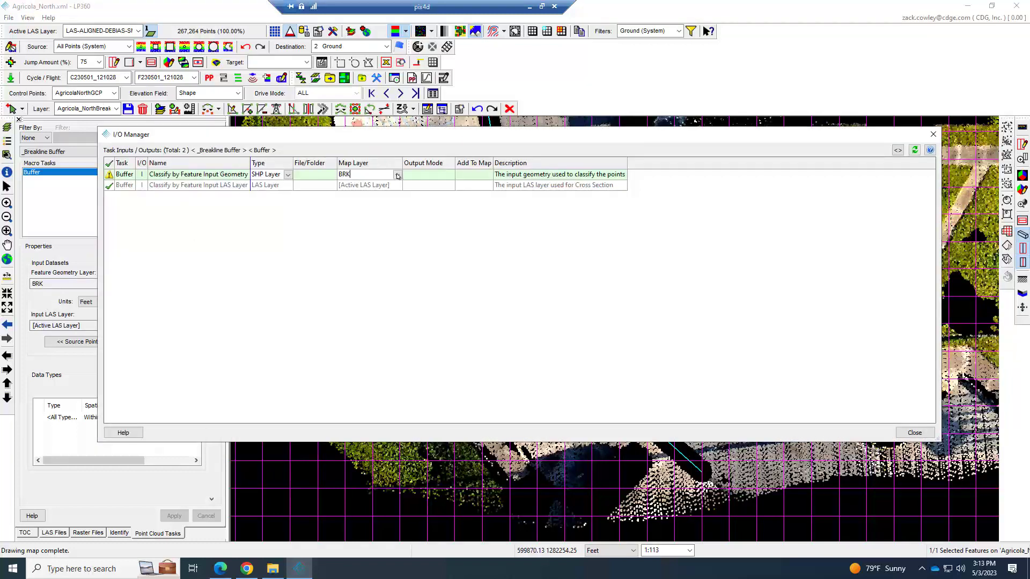
left_click(397, 174)
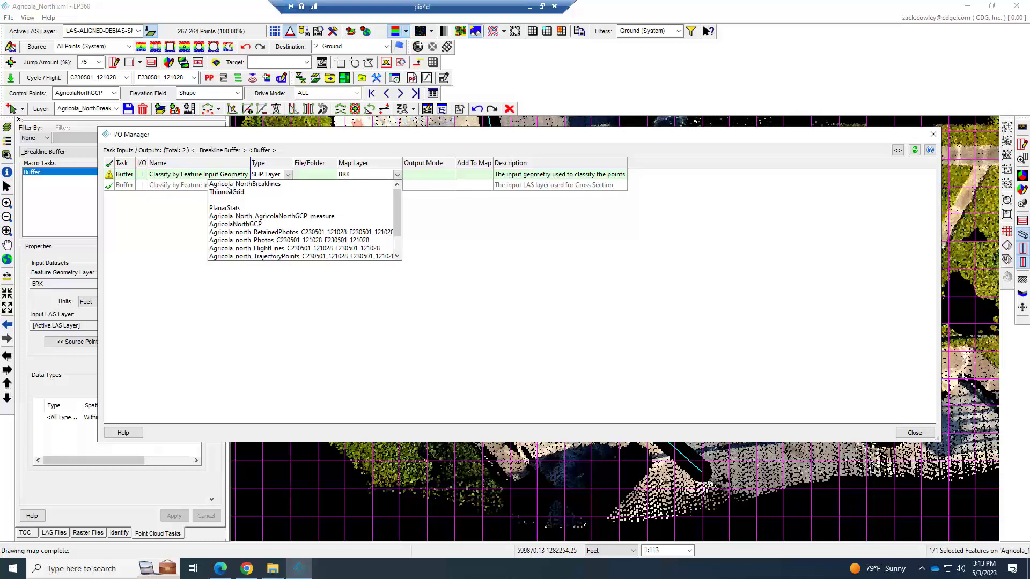
left_click(245, 184)
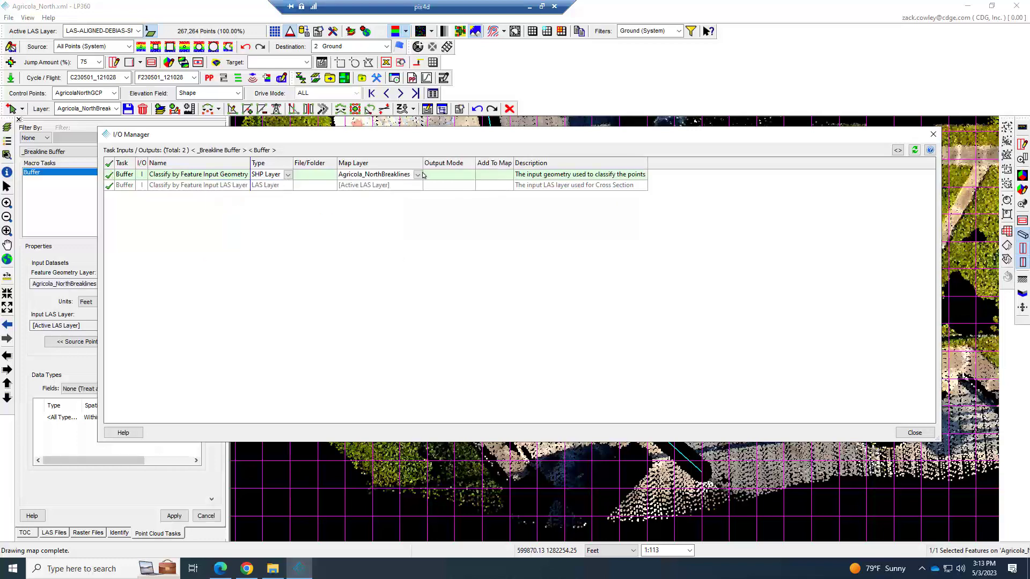
left_click(914, 432)
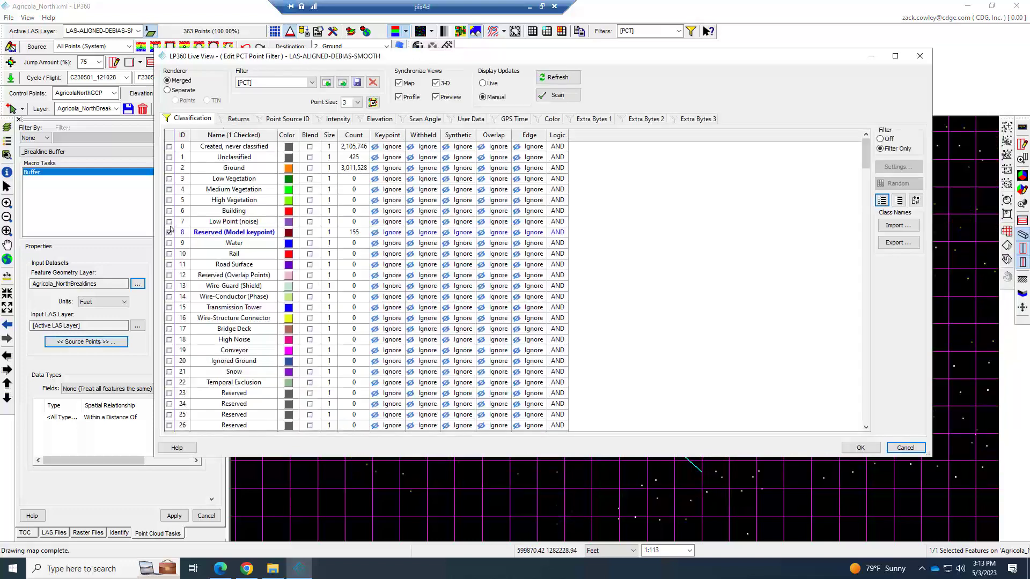
Keep class 8 Model keypoints as the source filter and set destination class 12 Overlap Points
left_click(169, 232)
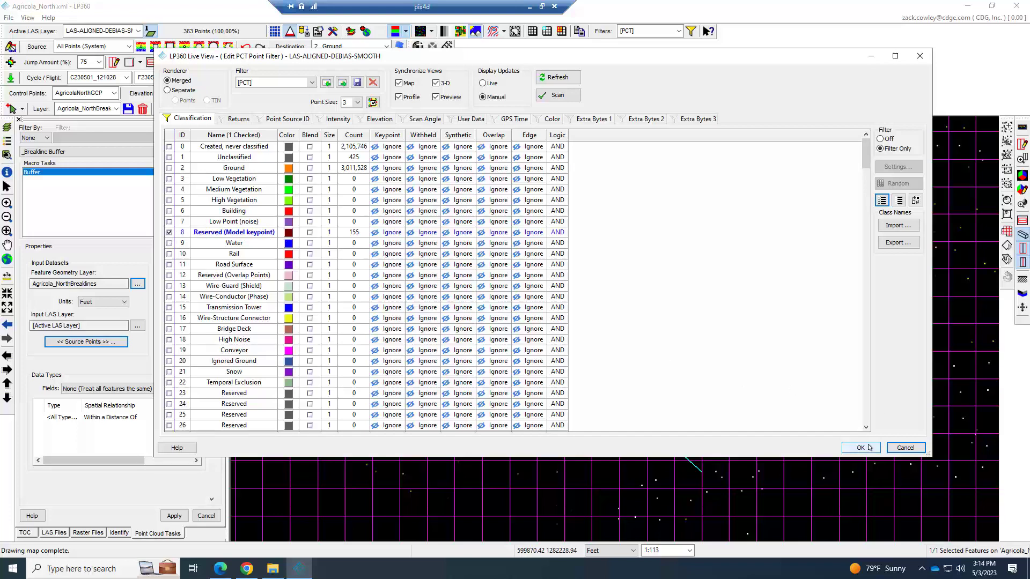
left_click(861, 447)
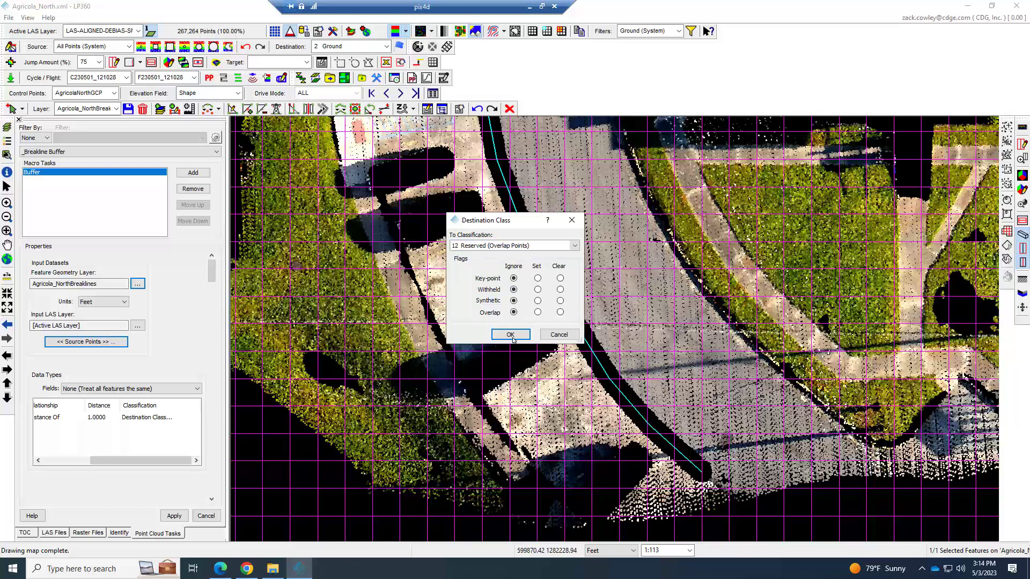
left_click(509, 334)
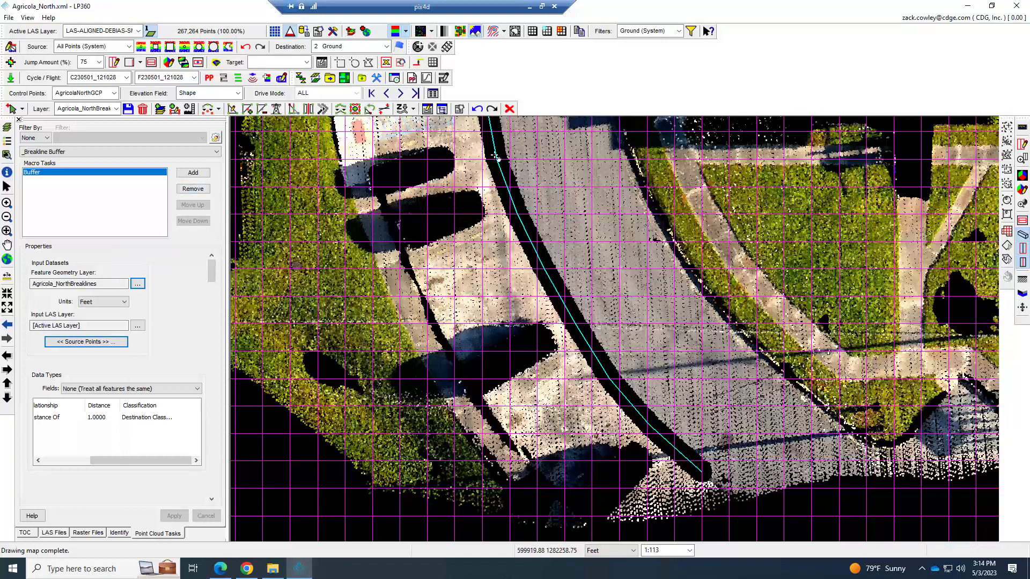
Filter the display to 8 Thinned Filtered points and render them as an elevation-coloured TIN
left_click(680, 32)
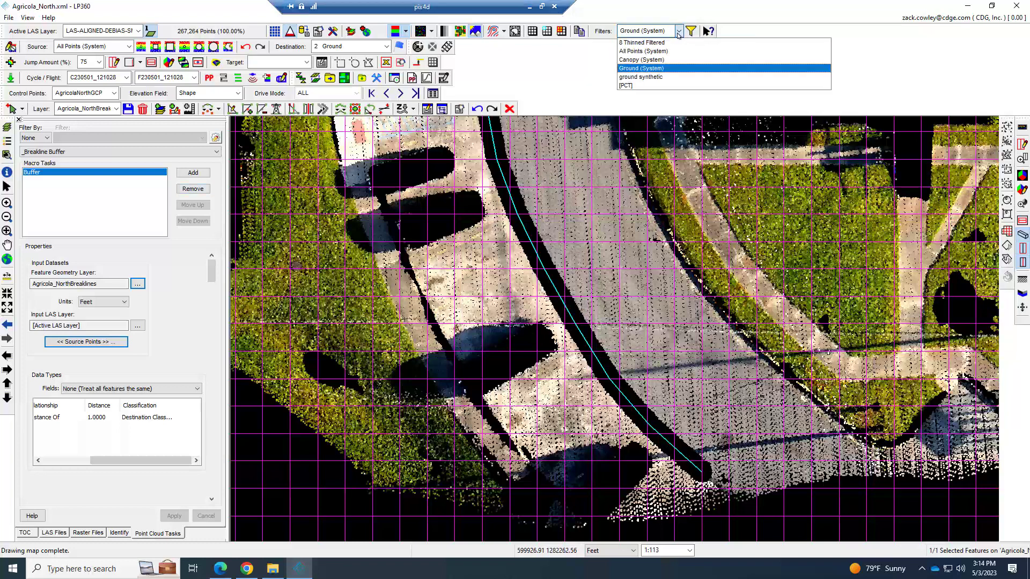
left_click(640, 42)
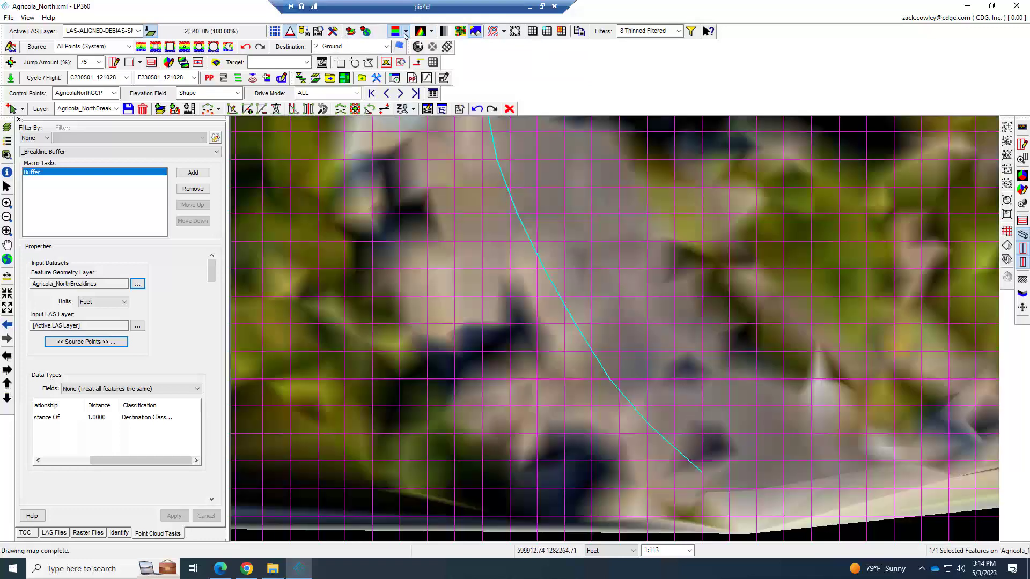
left_click(394, 31)
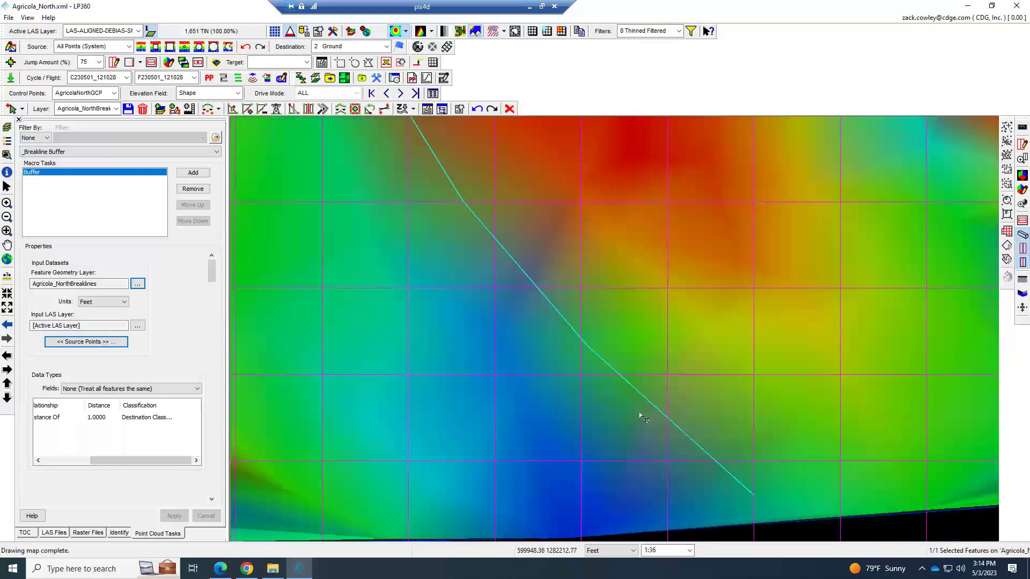
mouse_move(535, 302)
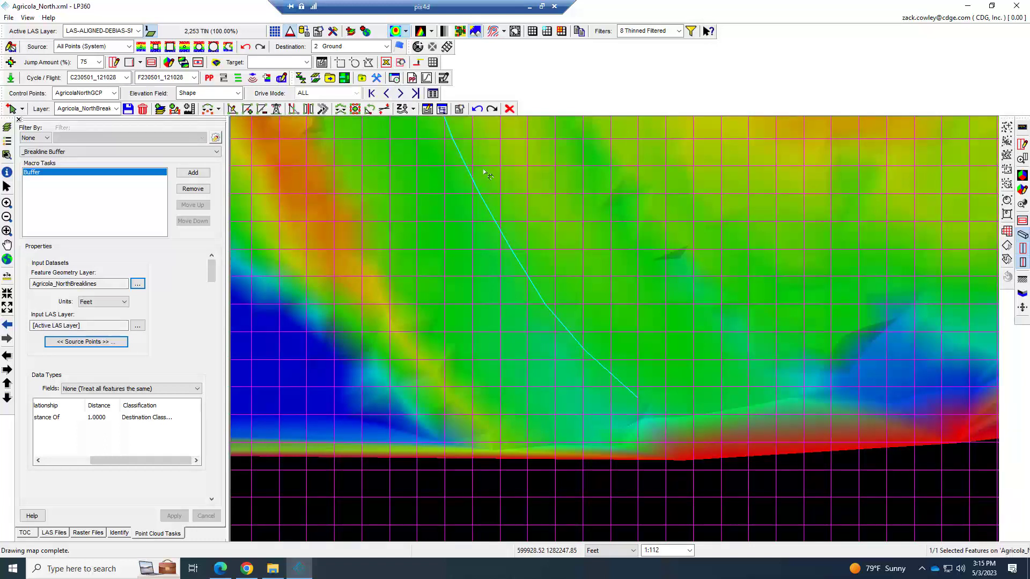
mouse_move(583, 313)
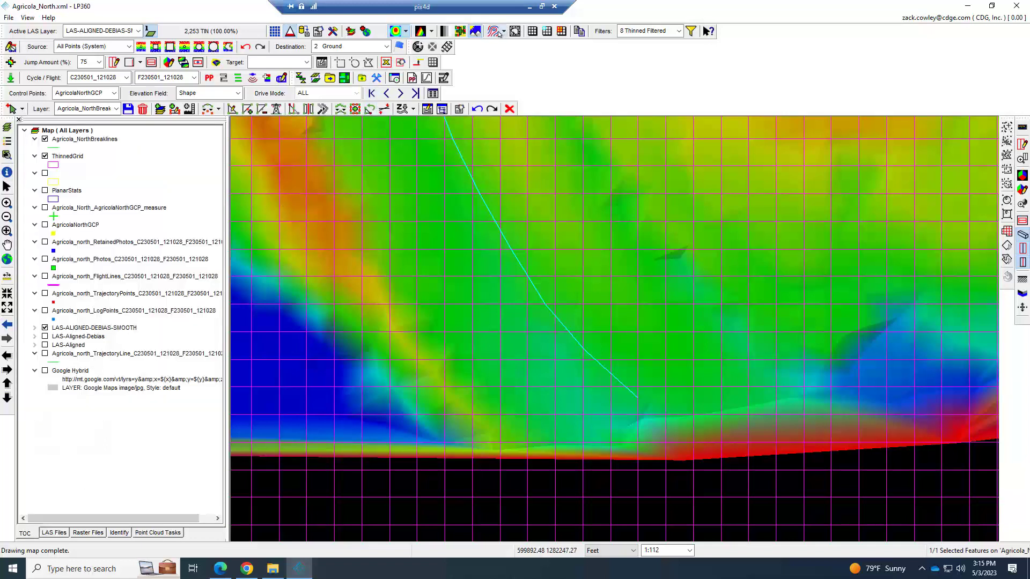
mouse_move(491, 31)
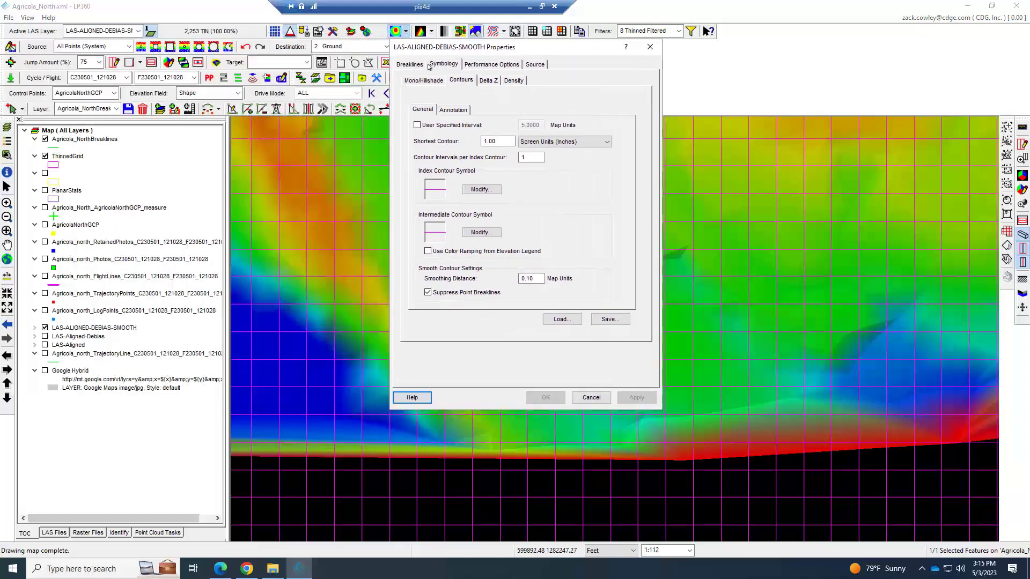
Enable Use Breakline Enforcement with the breakline layer's Type Field set, and apply
left_click(409, 64)
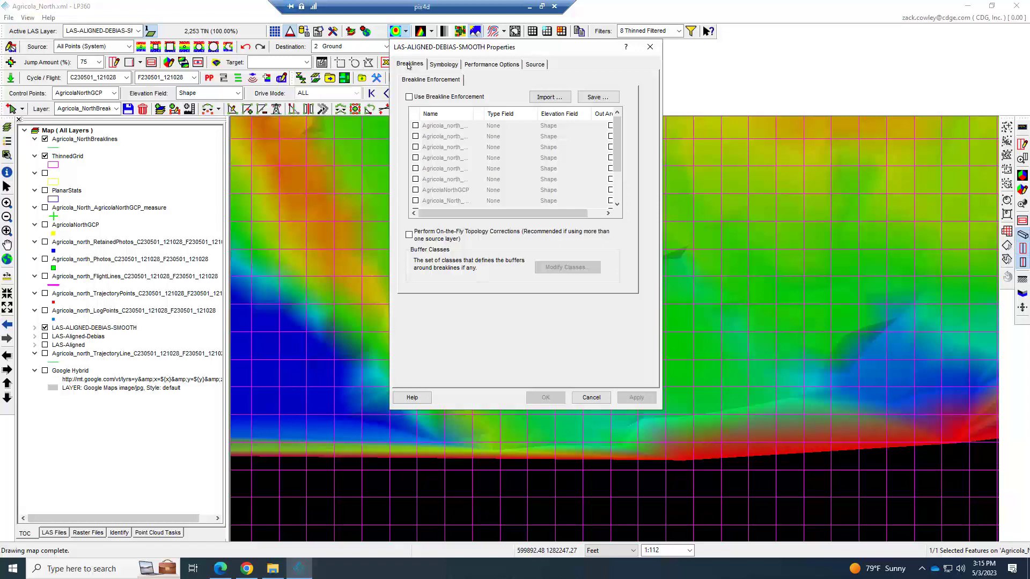
left_click(408, 97)
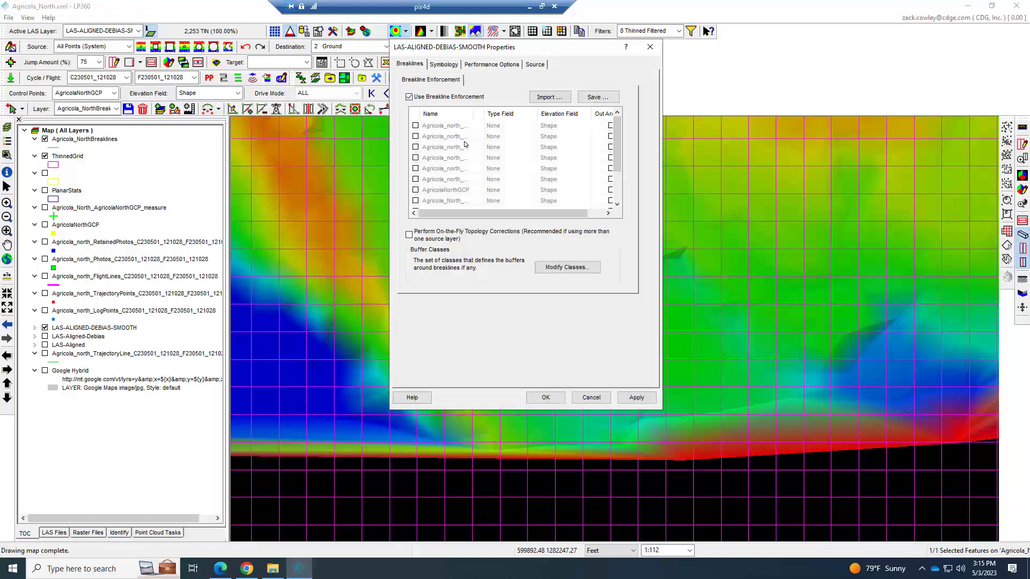
mouse_move(456, 168)
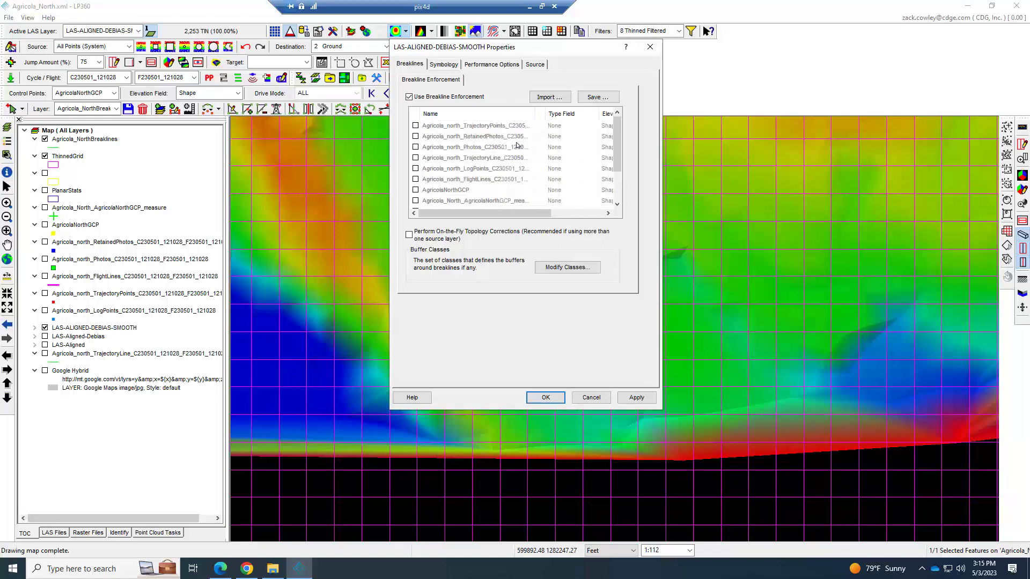
scroll("down", 3)
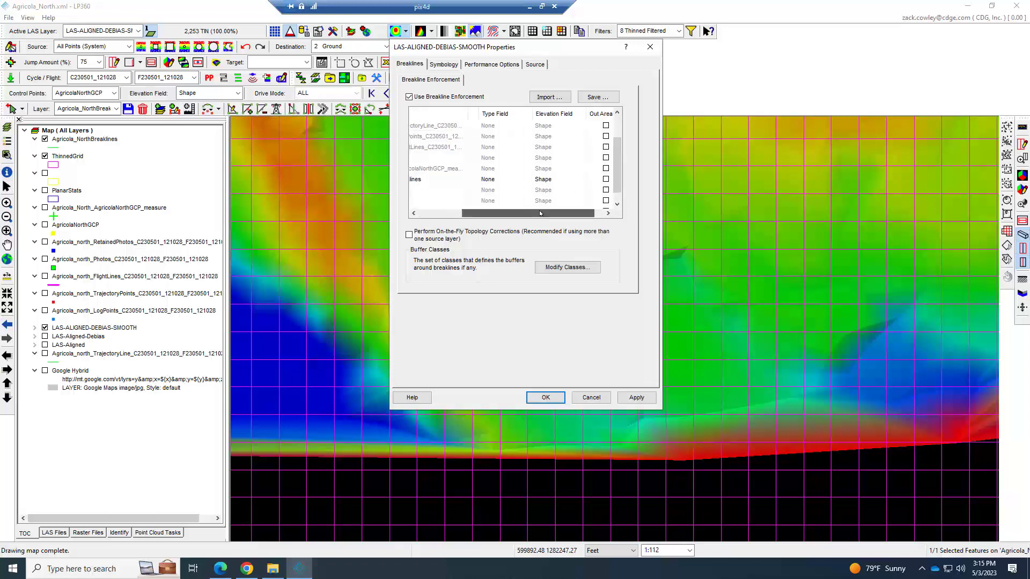
left_click(506, 179)
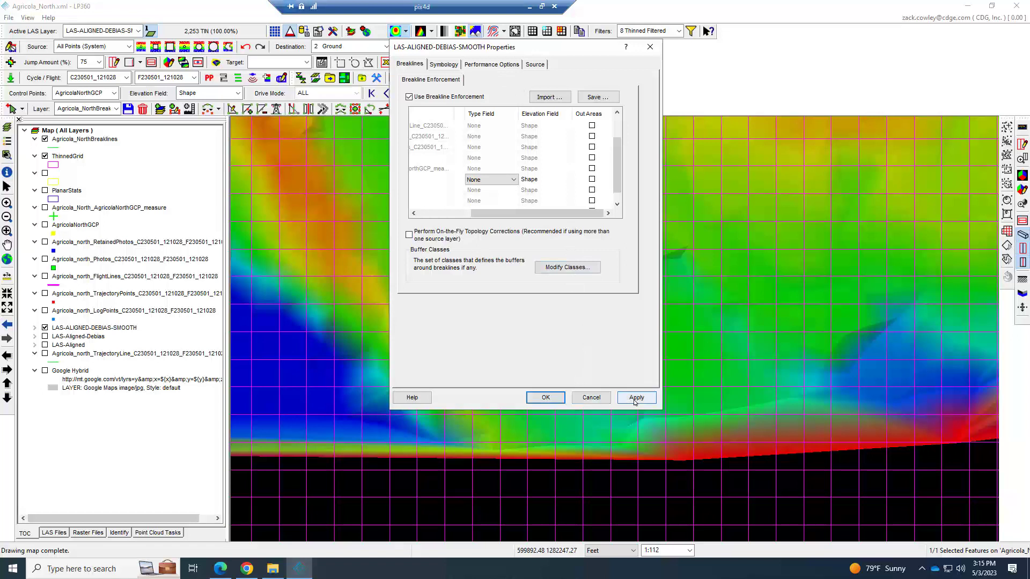
left_click(635, 397)
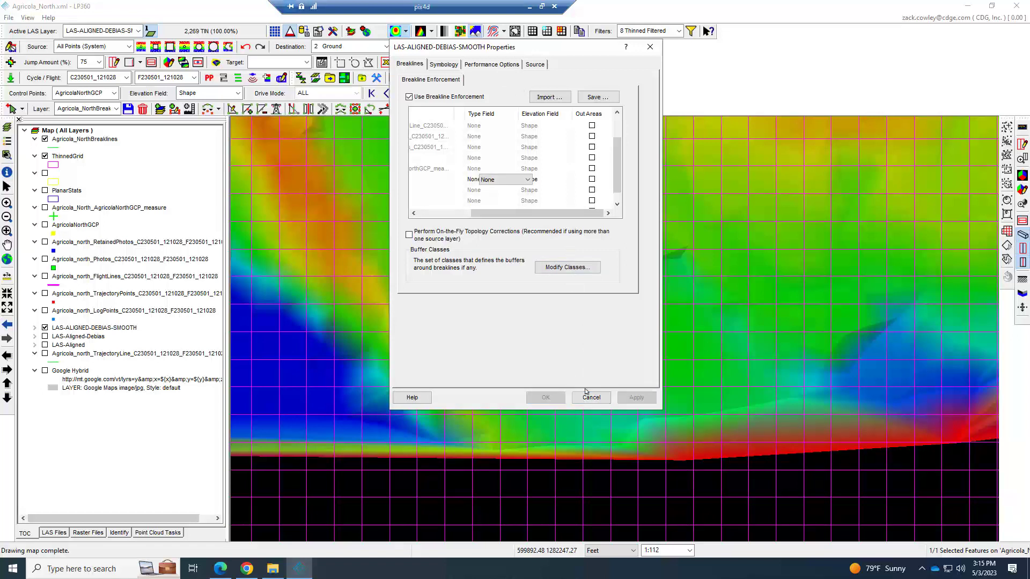
left_click(590, 397)
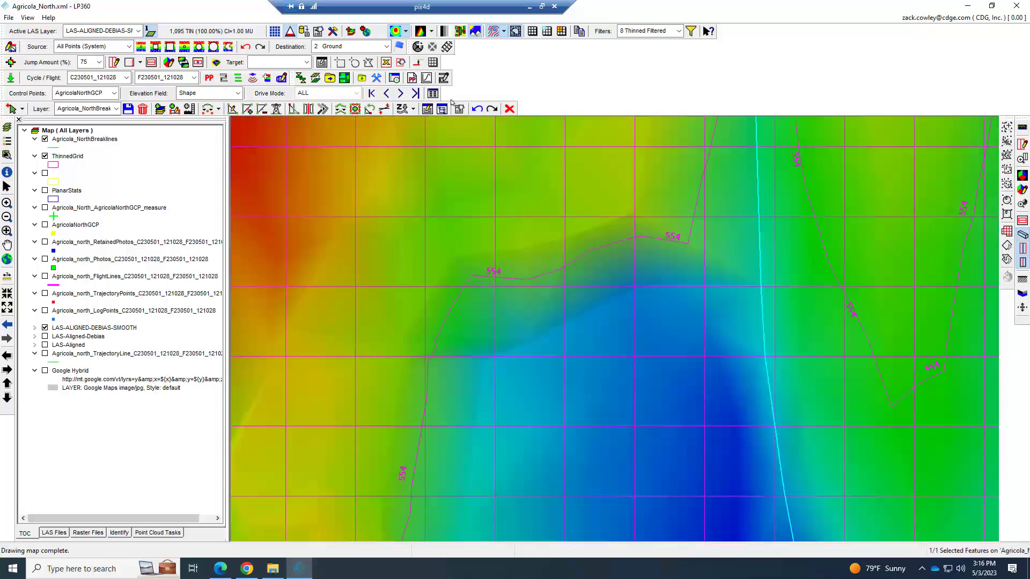
Switch the display filter to Ground (System) points
left_click(678, 31)
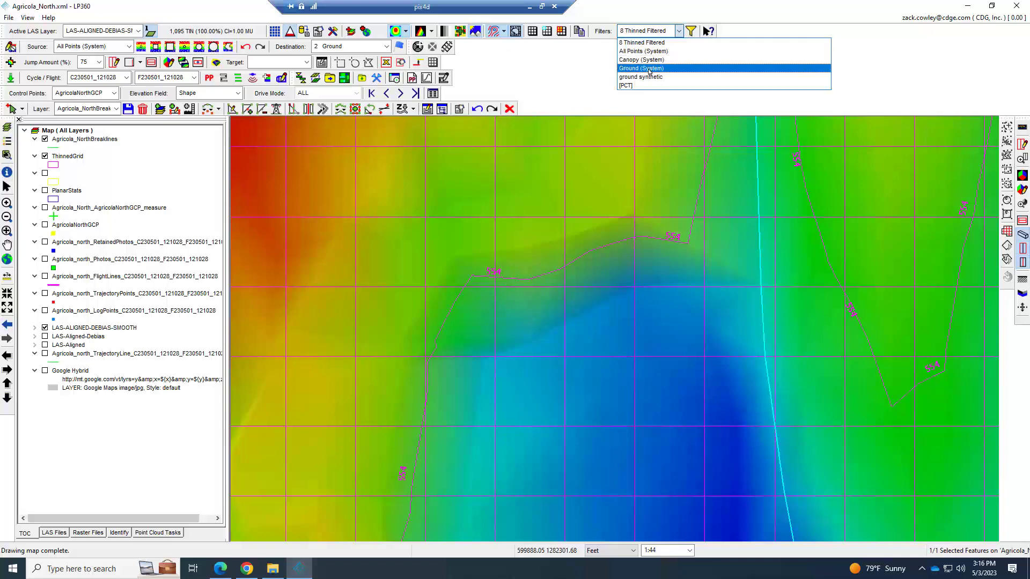
left_click(641, 67)
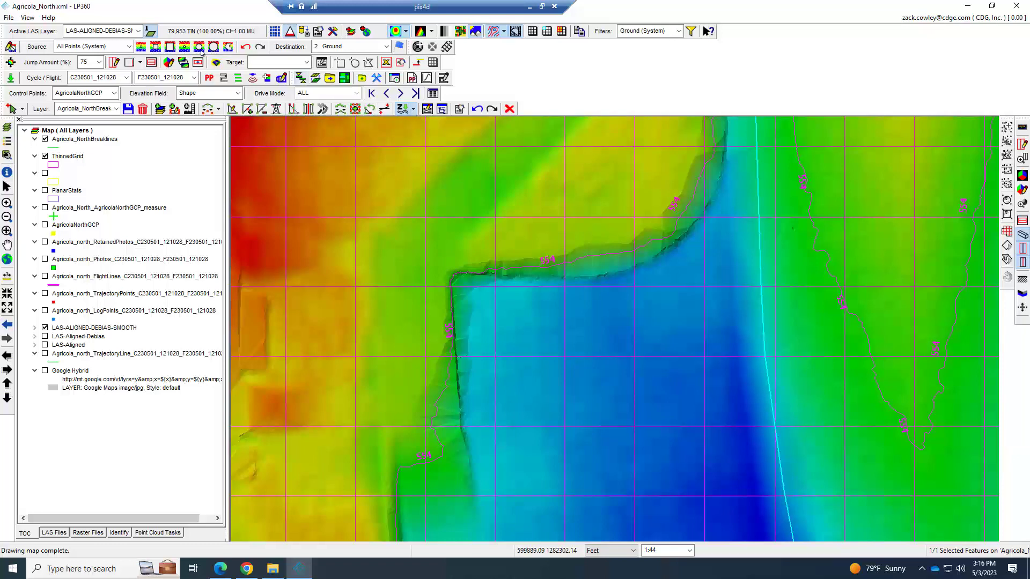
mouse_move(334, 109)
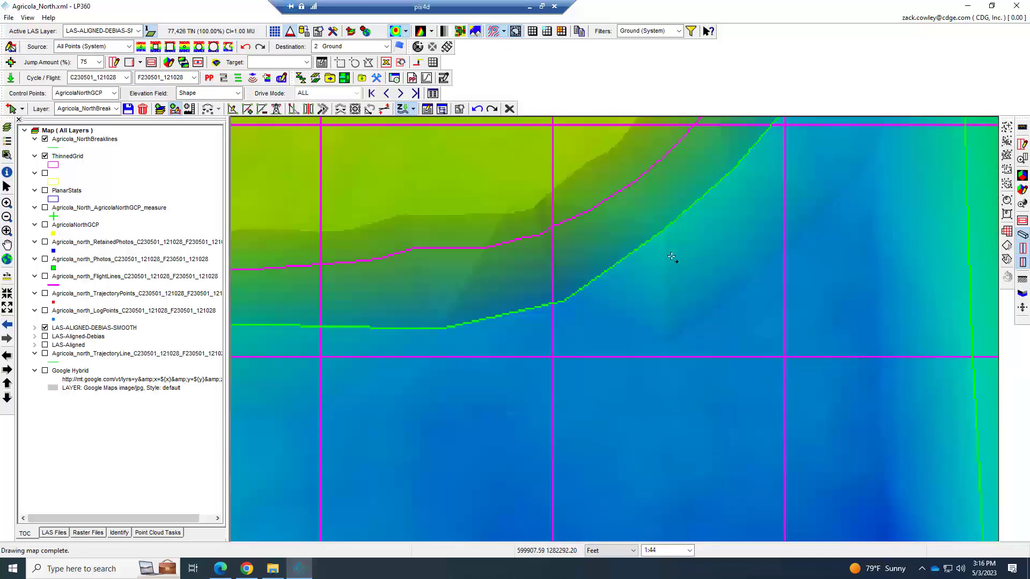
scroll("up", 3)
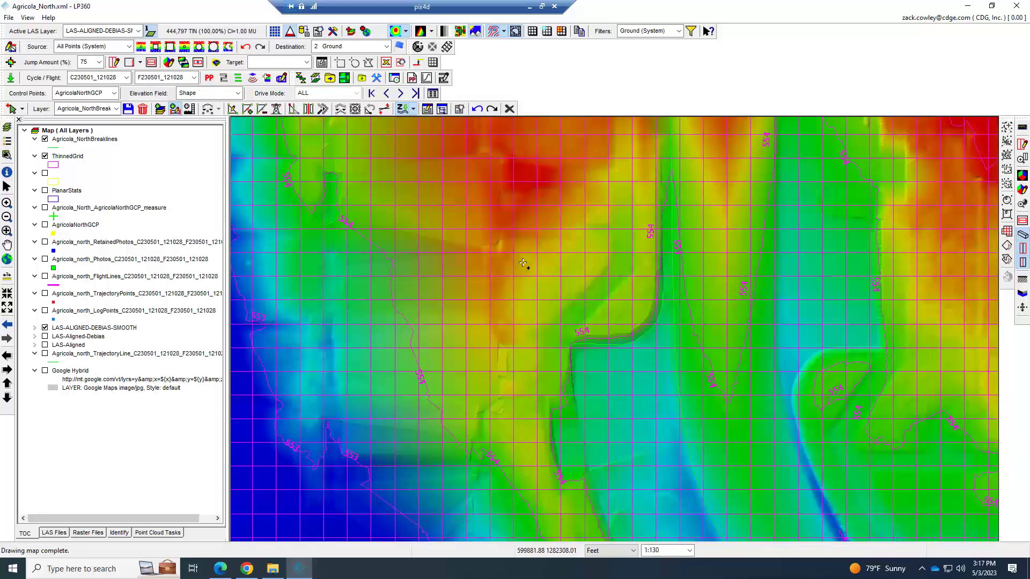
mouse_move(739, 342)
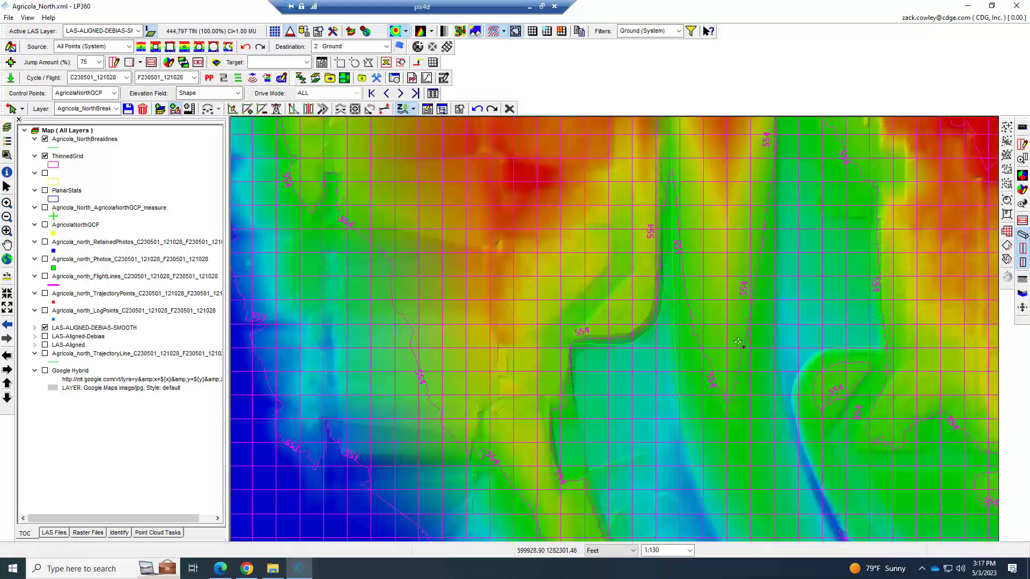